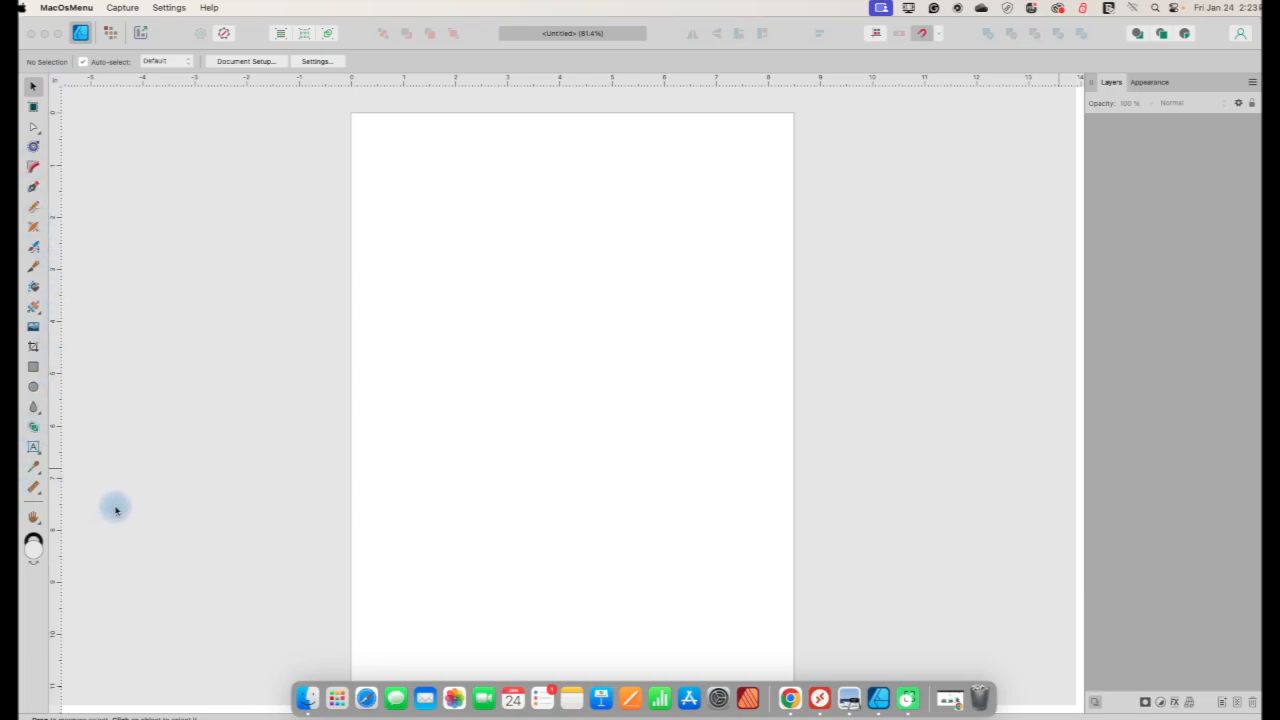
mouse_move(116, 496)
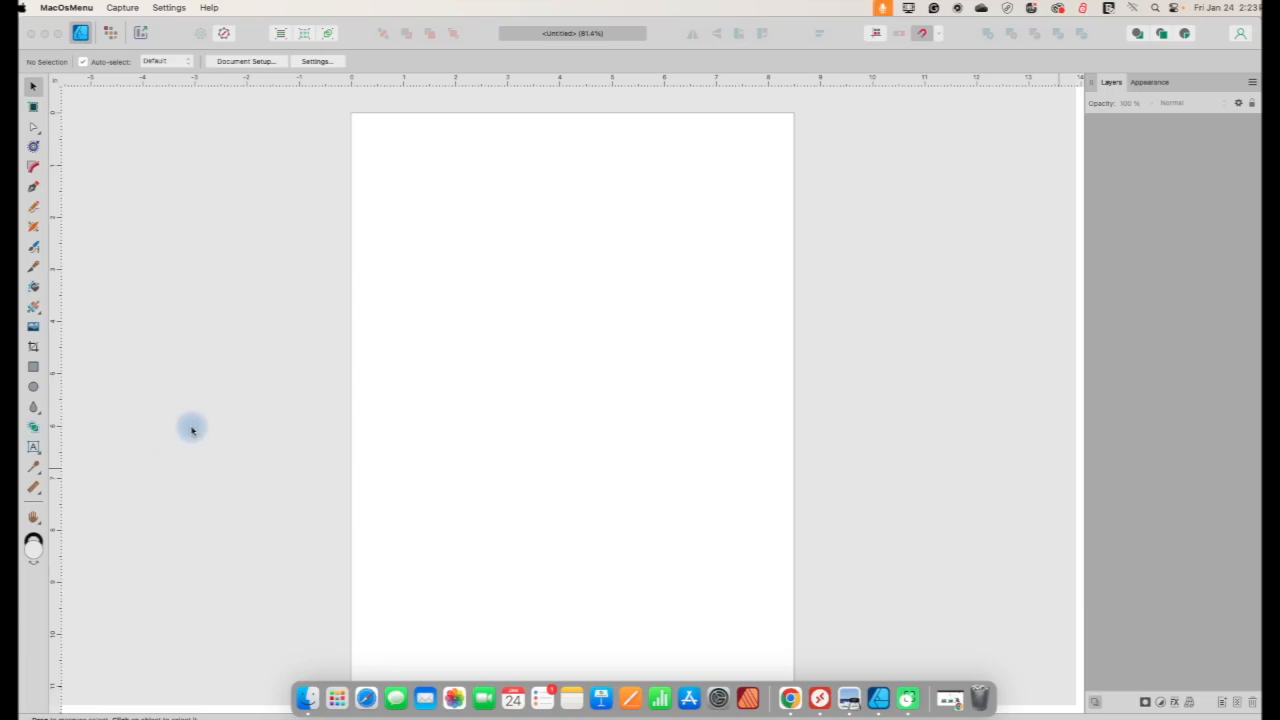
mouse_move(204, 376)
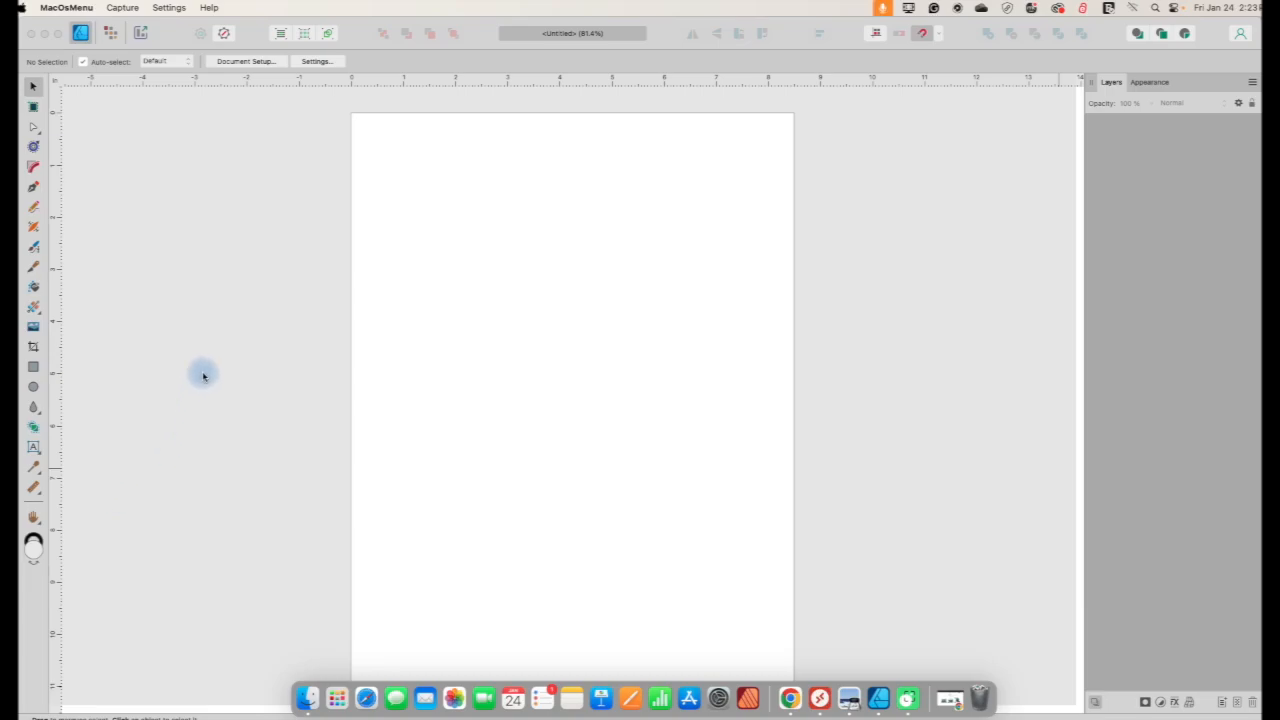
mouse_move(168, 188)
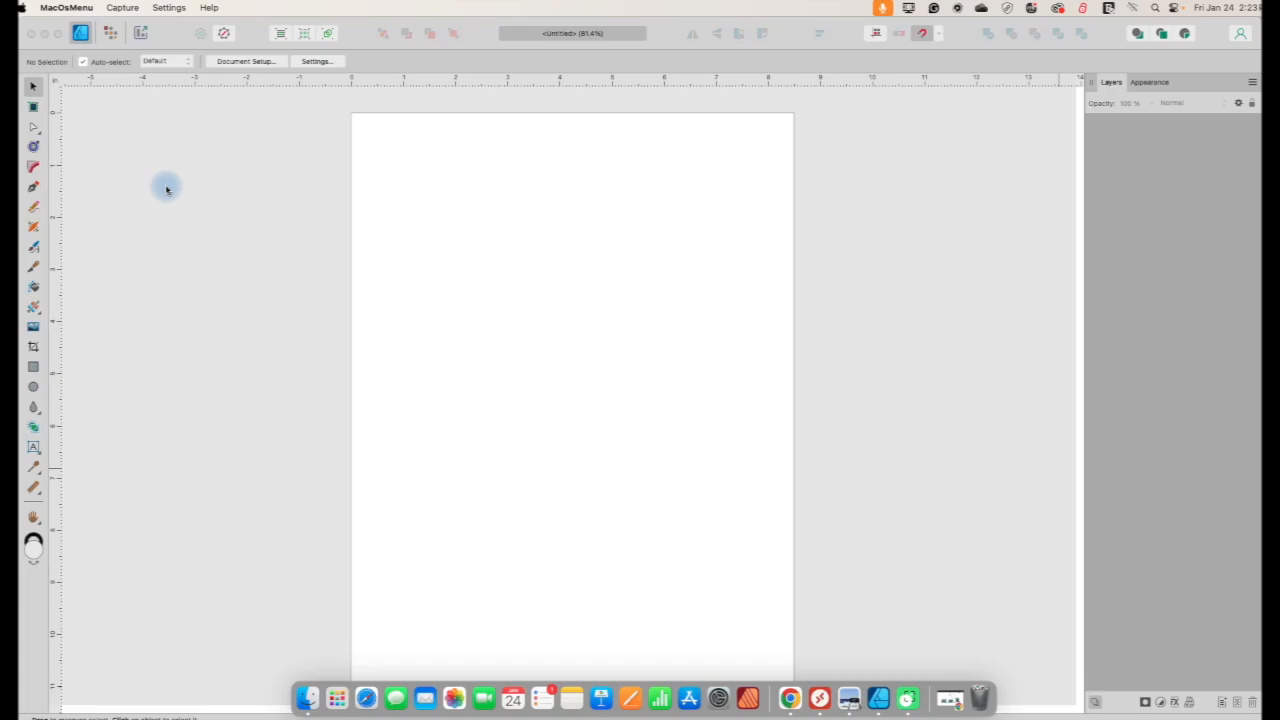
mouse_move(84, 110)
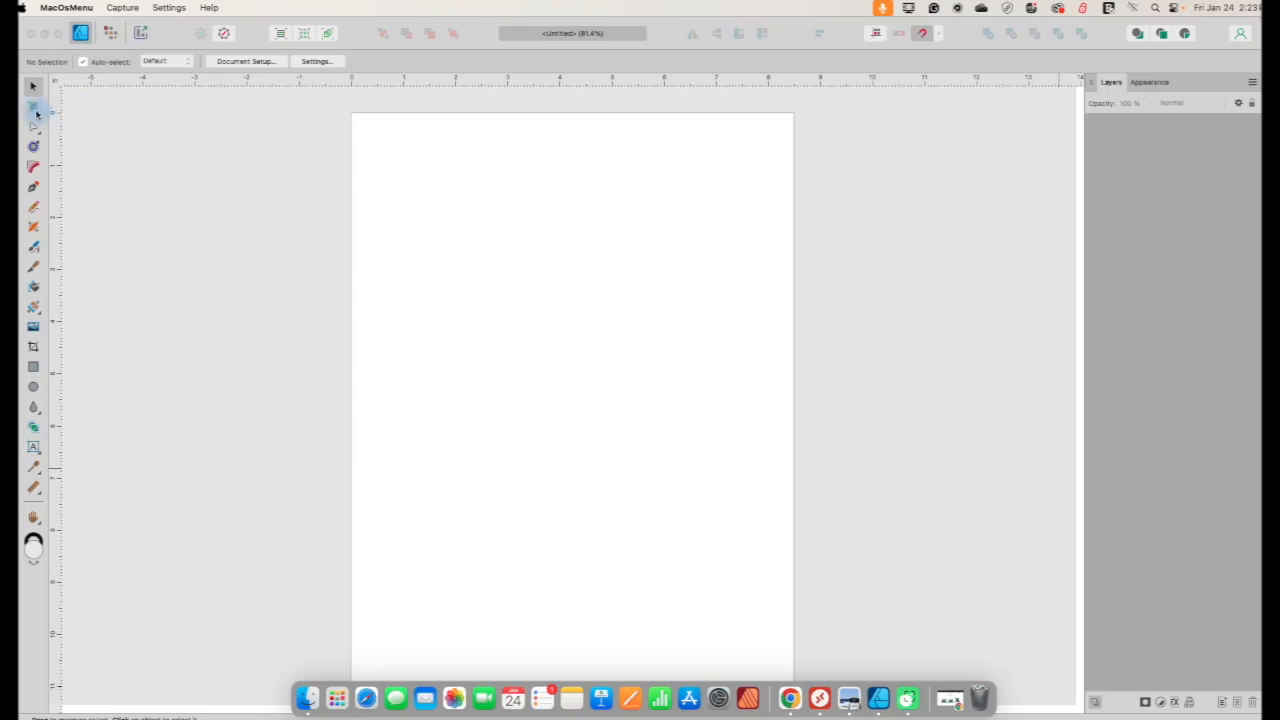
mouse_move(34, 108)
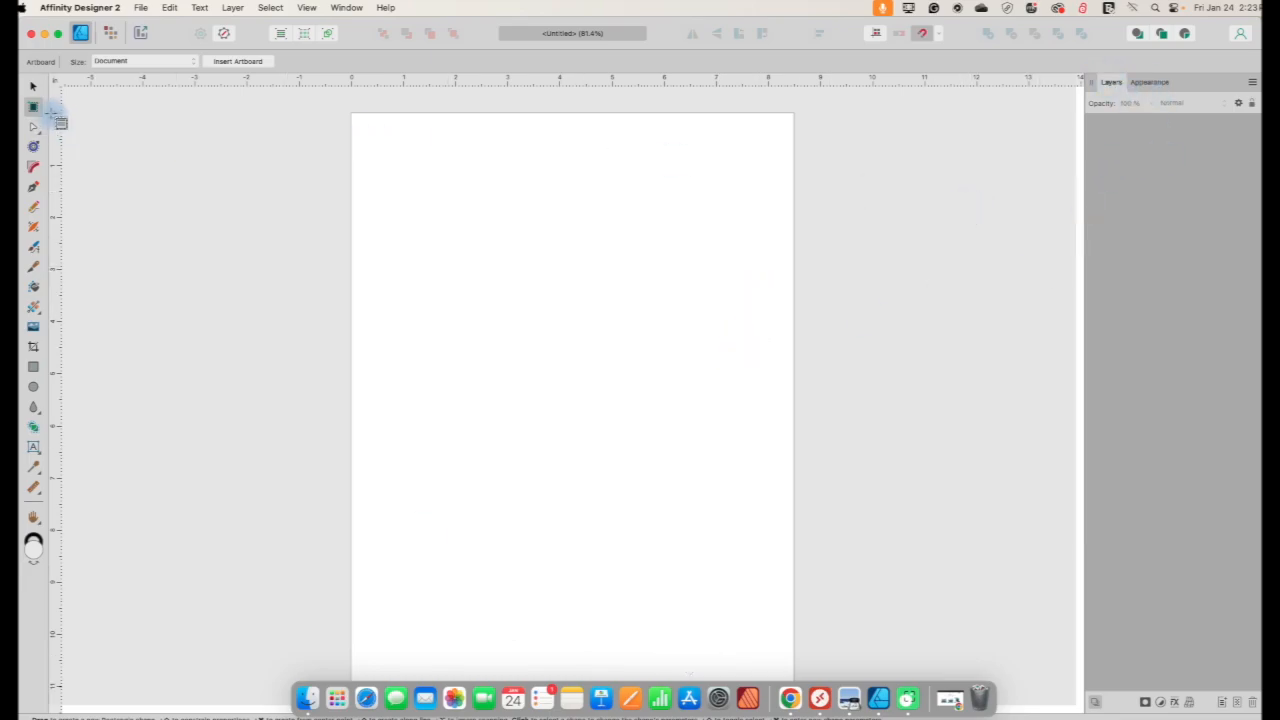
- Draw a grey rectangle in the upper part of the page and add the word 'Text' below it
left_click(30, 88)
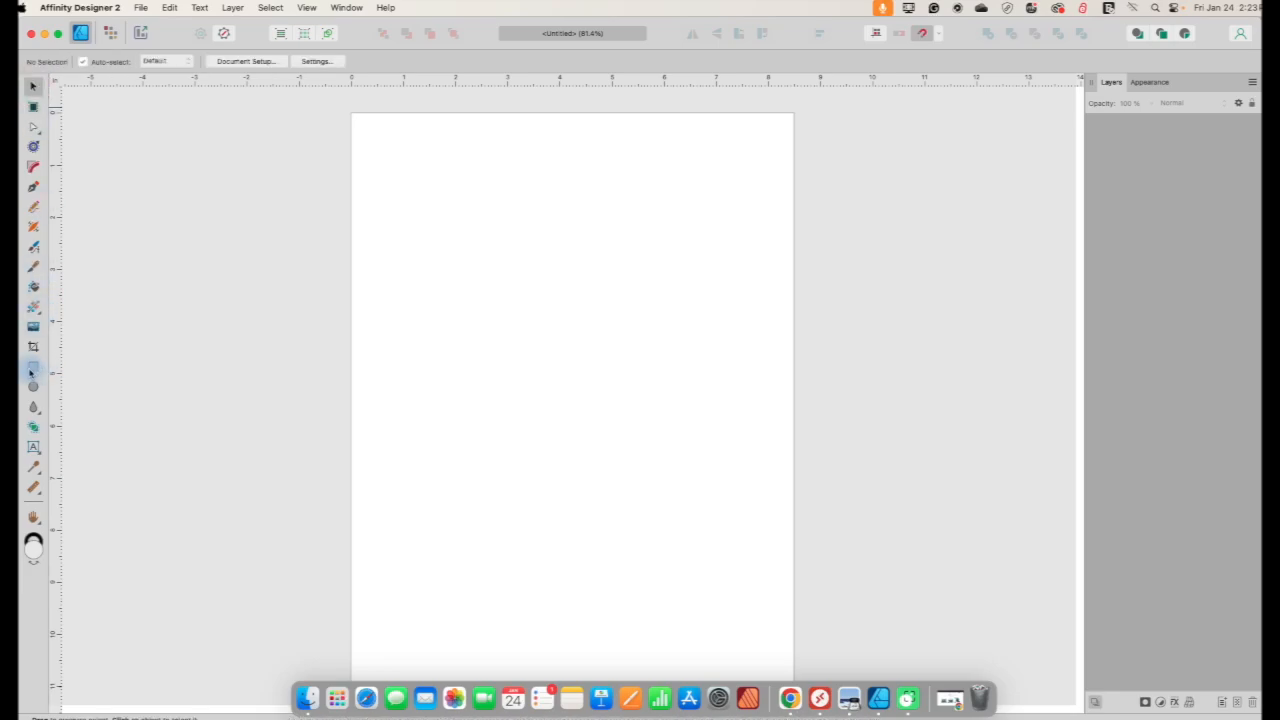
left_click_drag(444, 218, 670, 358)
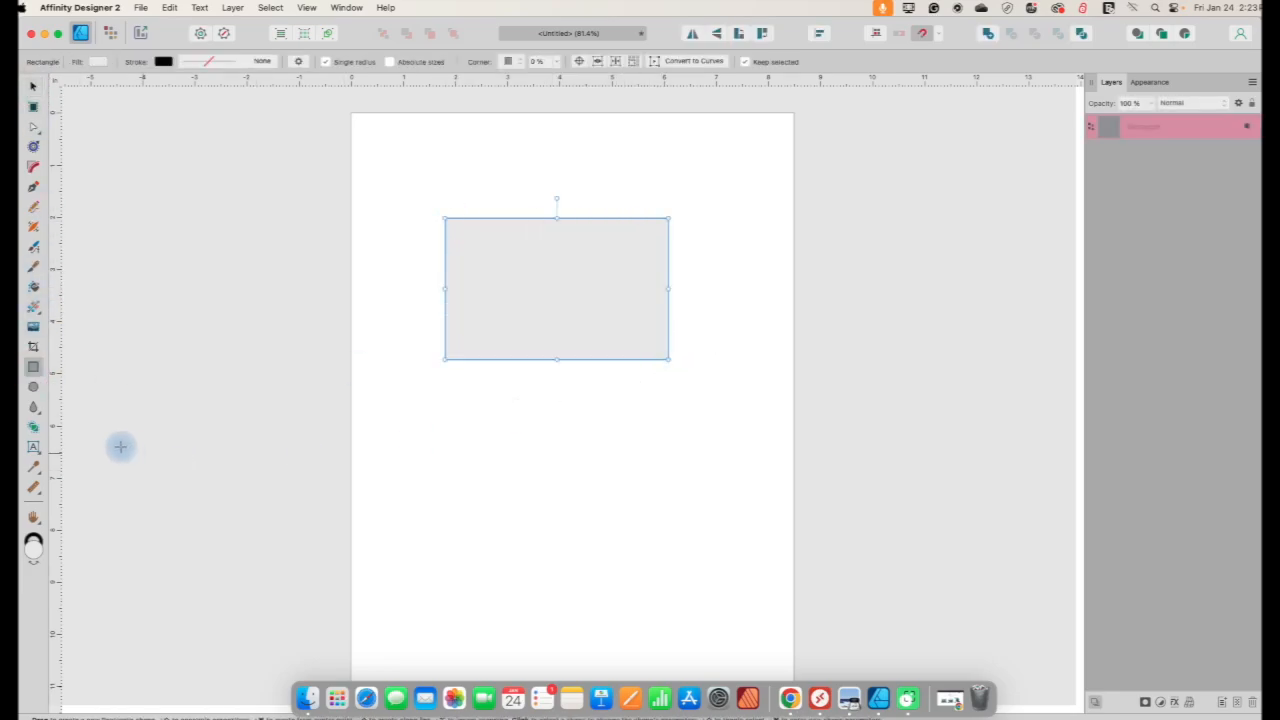
left_click(32, 448)
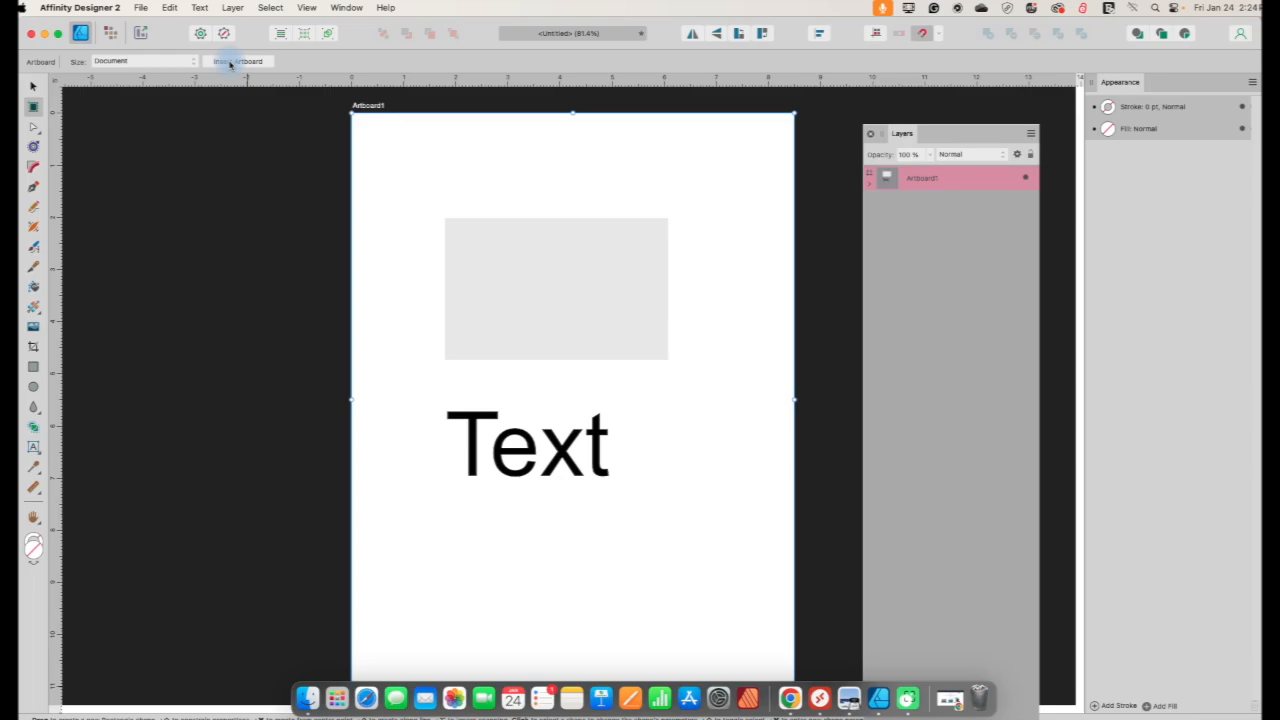
mouse_move(164, 74)
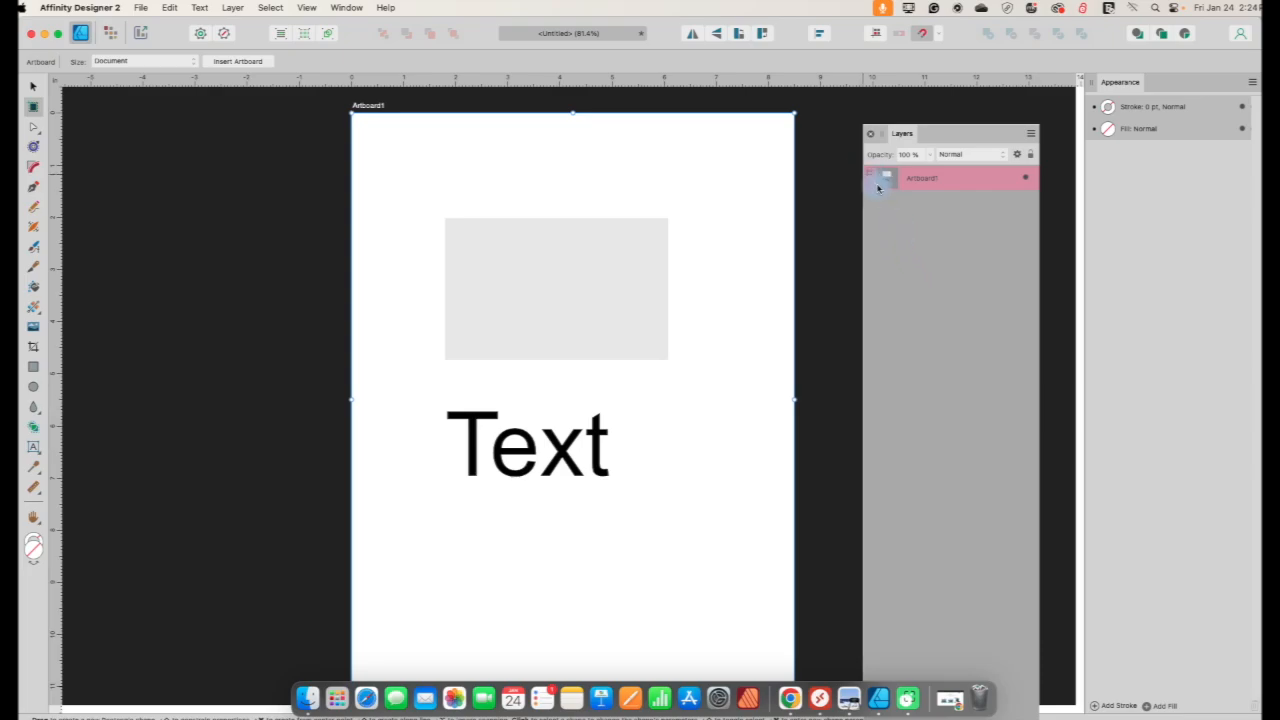
- Rename Artboard1 to 'Letter Size' in the Layers panel
left_click(876, 188)
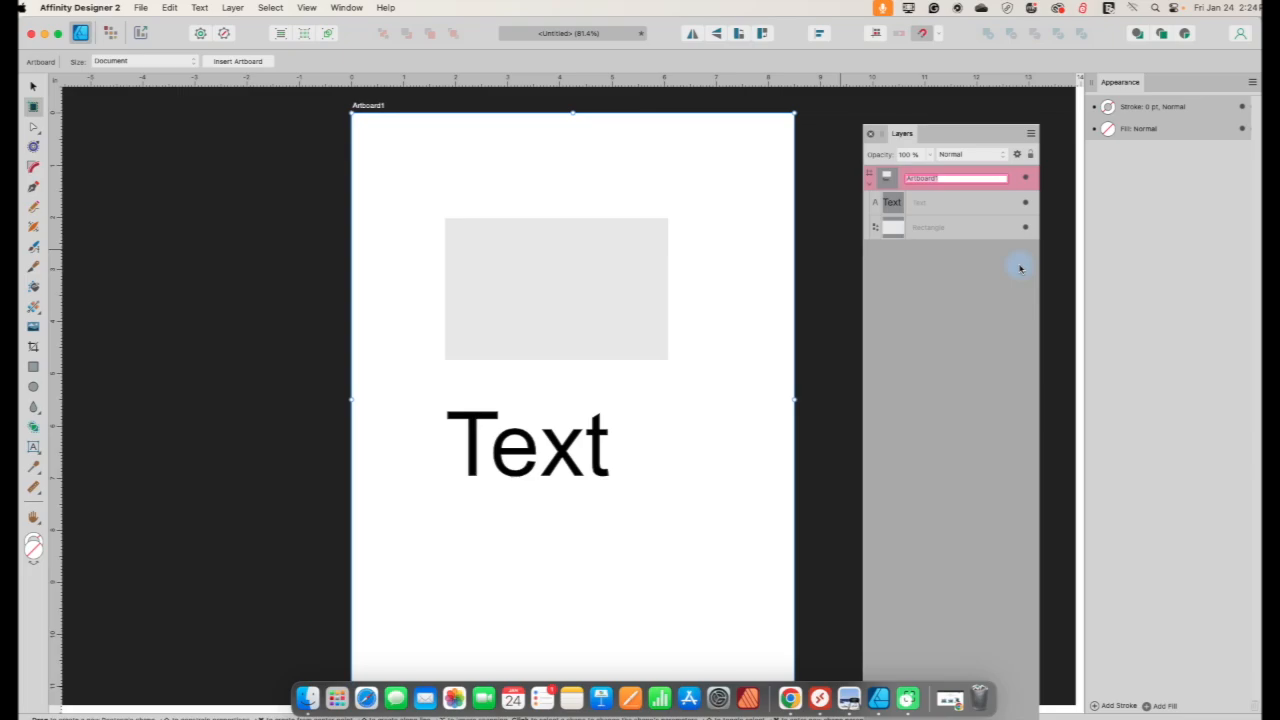
type("Letter Size")
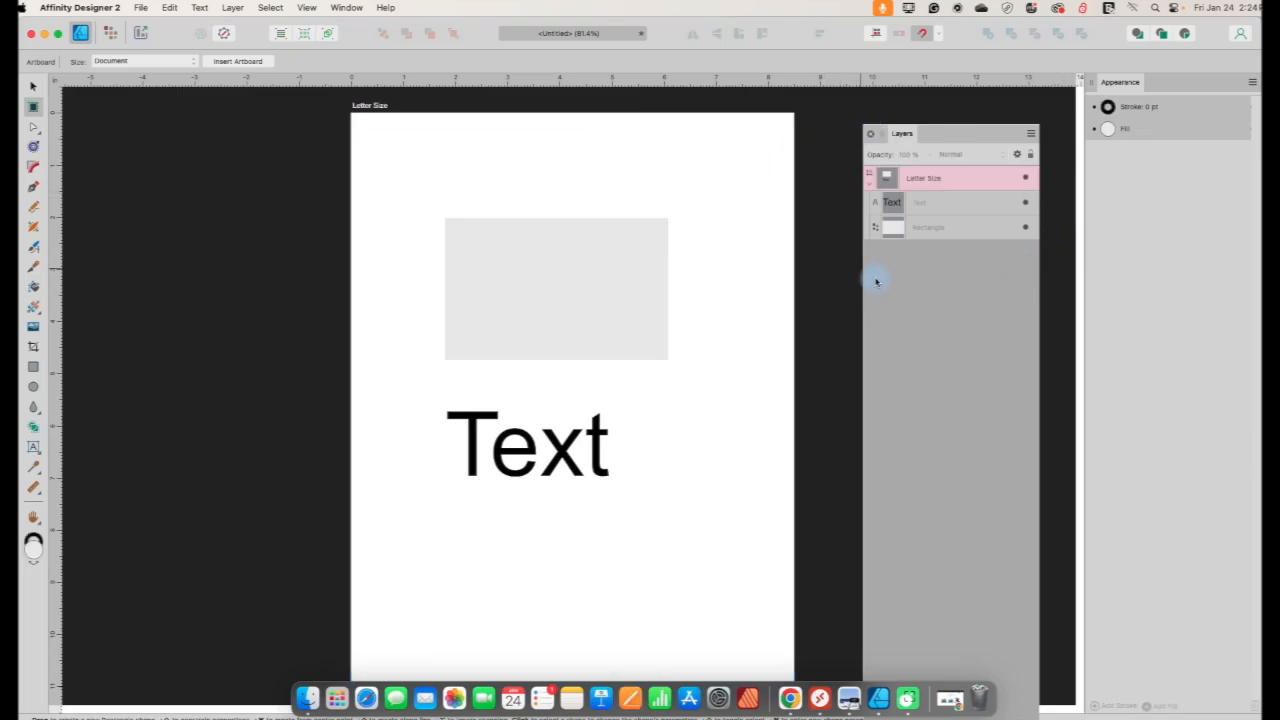
mouse_move(872, 272)
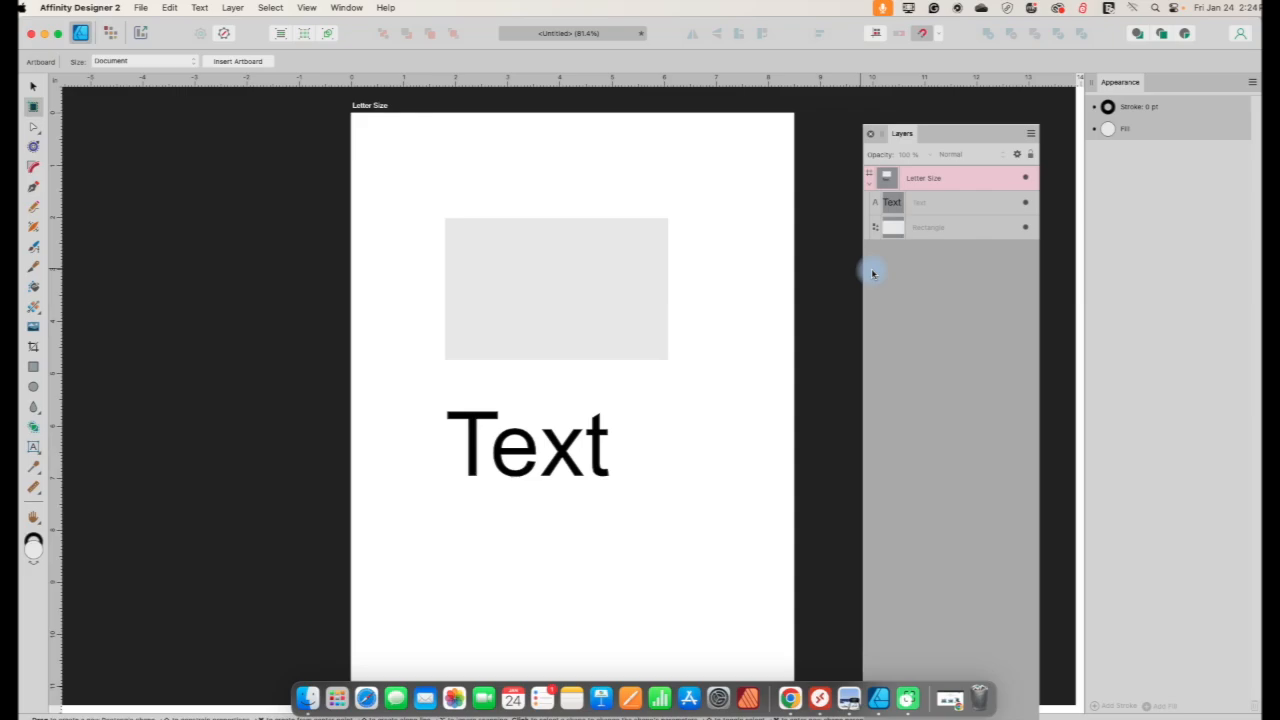
mouse_move(876, 270)
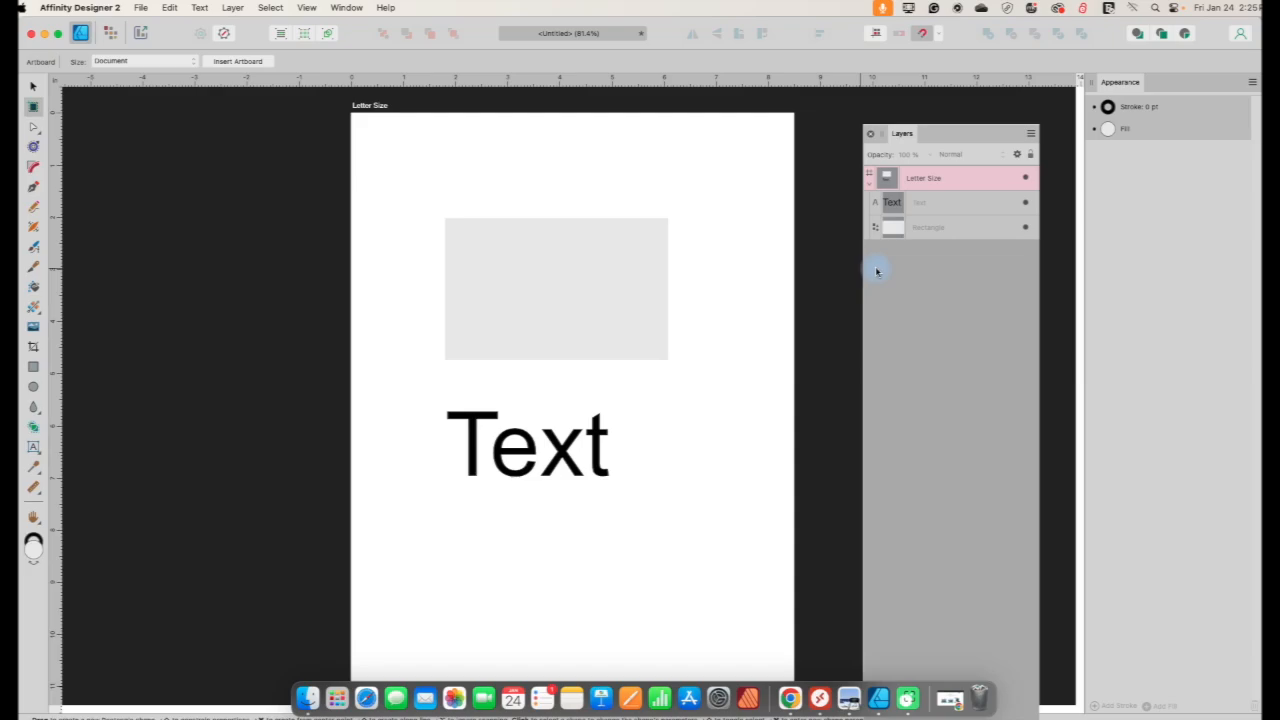
mouse_move(856, 270)
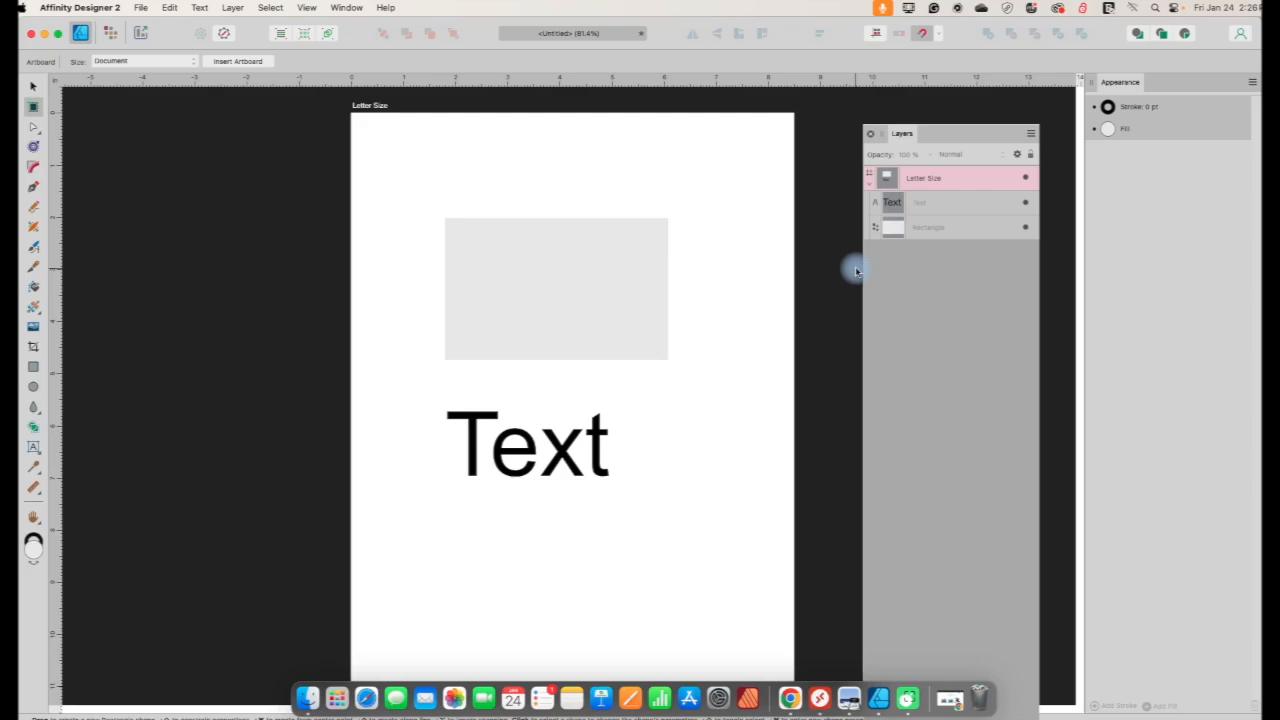
mouse_move(816, 308)
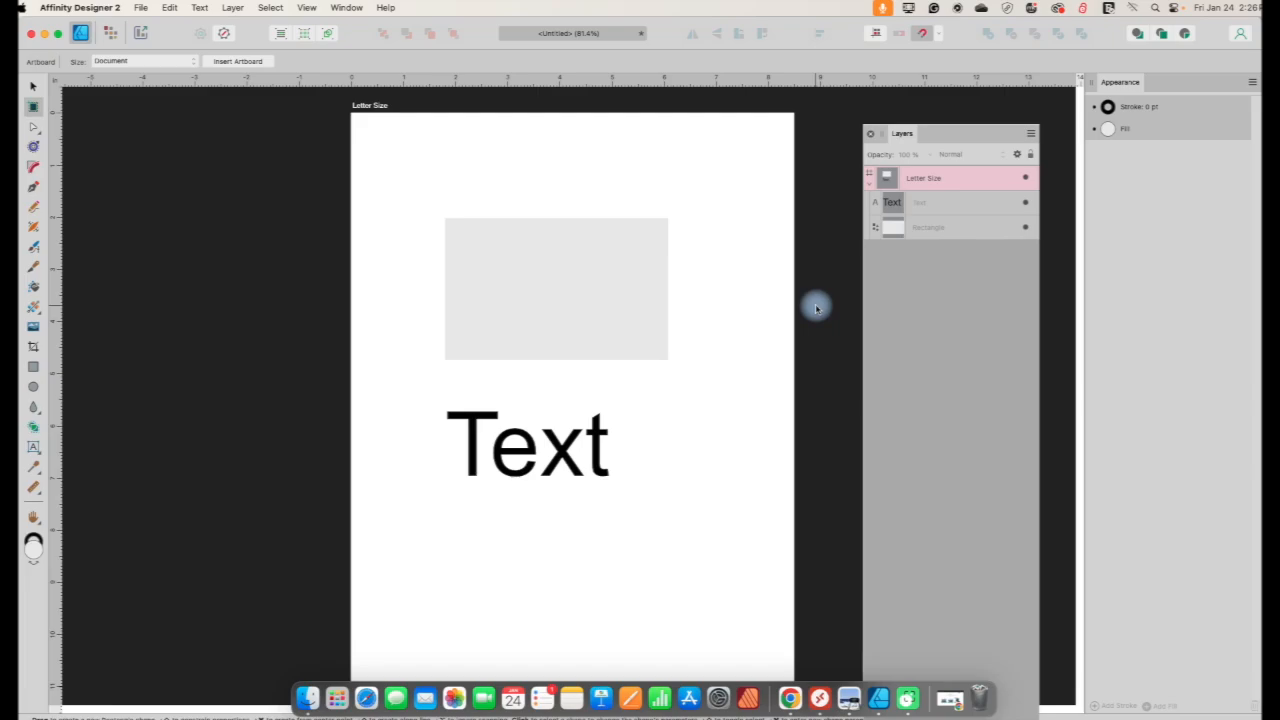
mouse_move(270, 168)
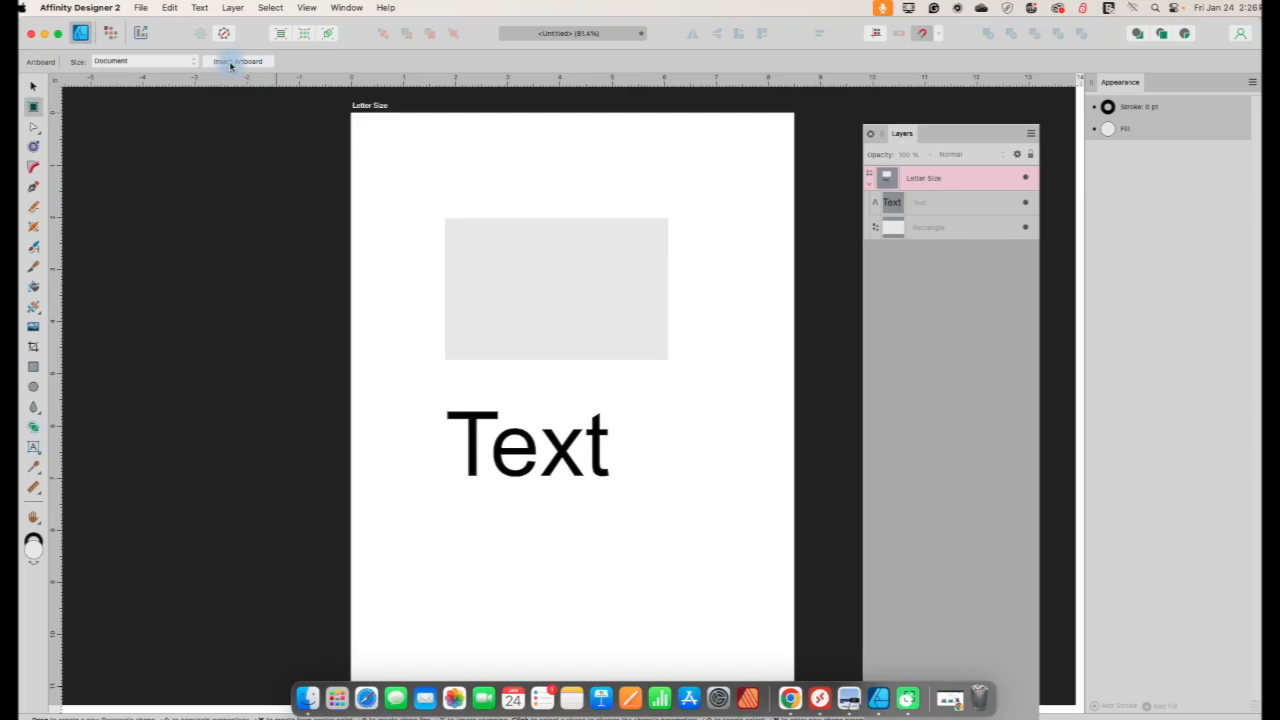
- Insert a second artboard beside Letter Size and name it 'Pinterest Pin'
left_click(238, 60)
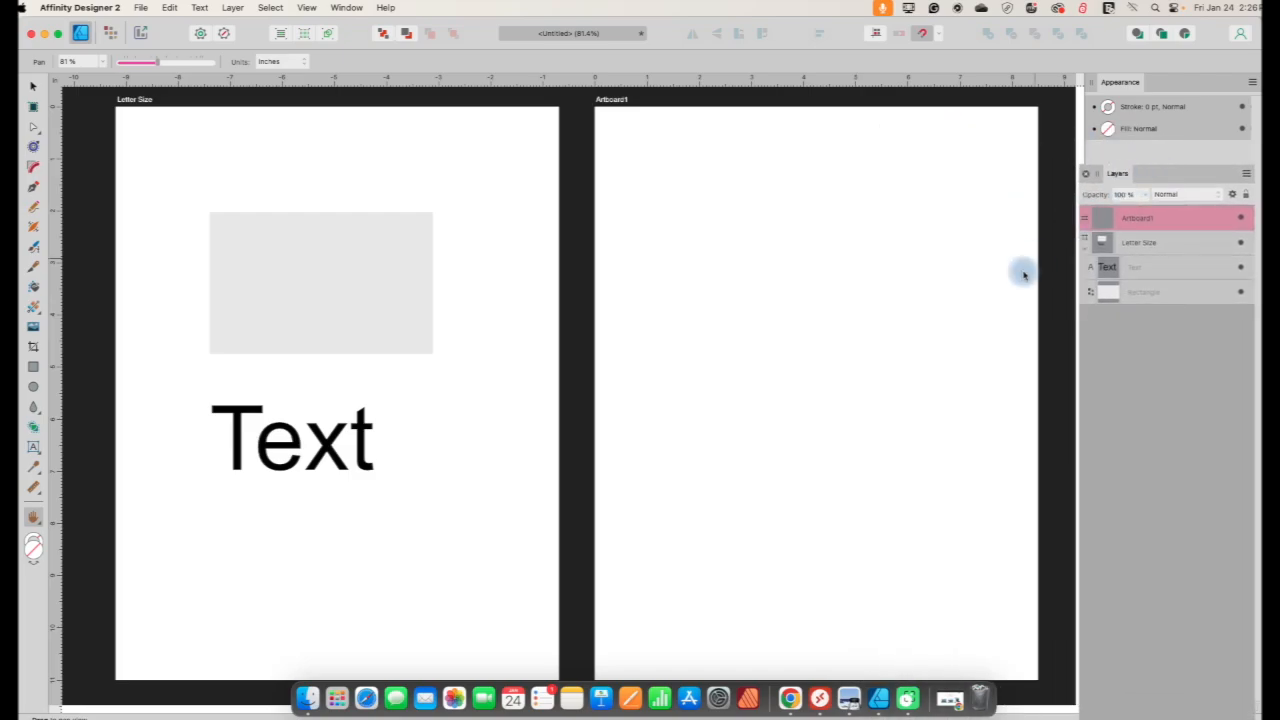
mouse_move(1208, 190)
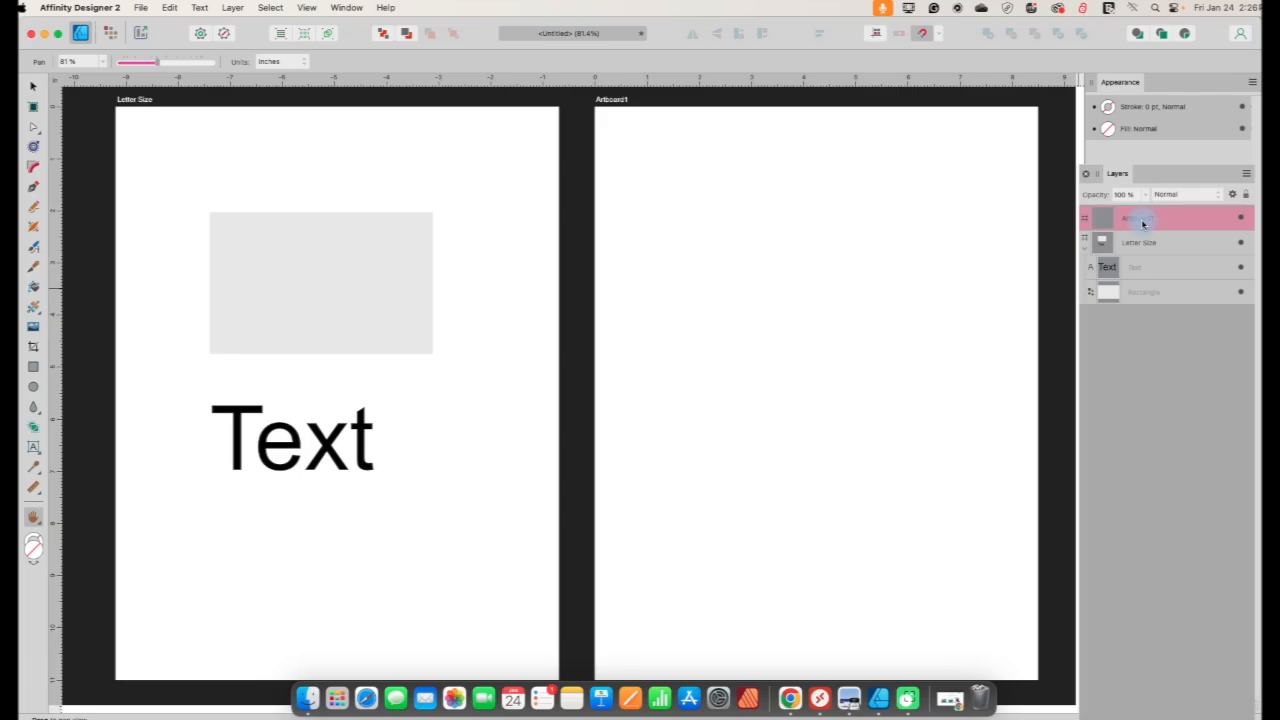
double_click(1140, 218)
type("Pinterest Pin")
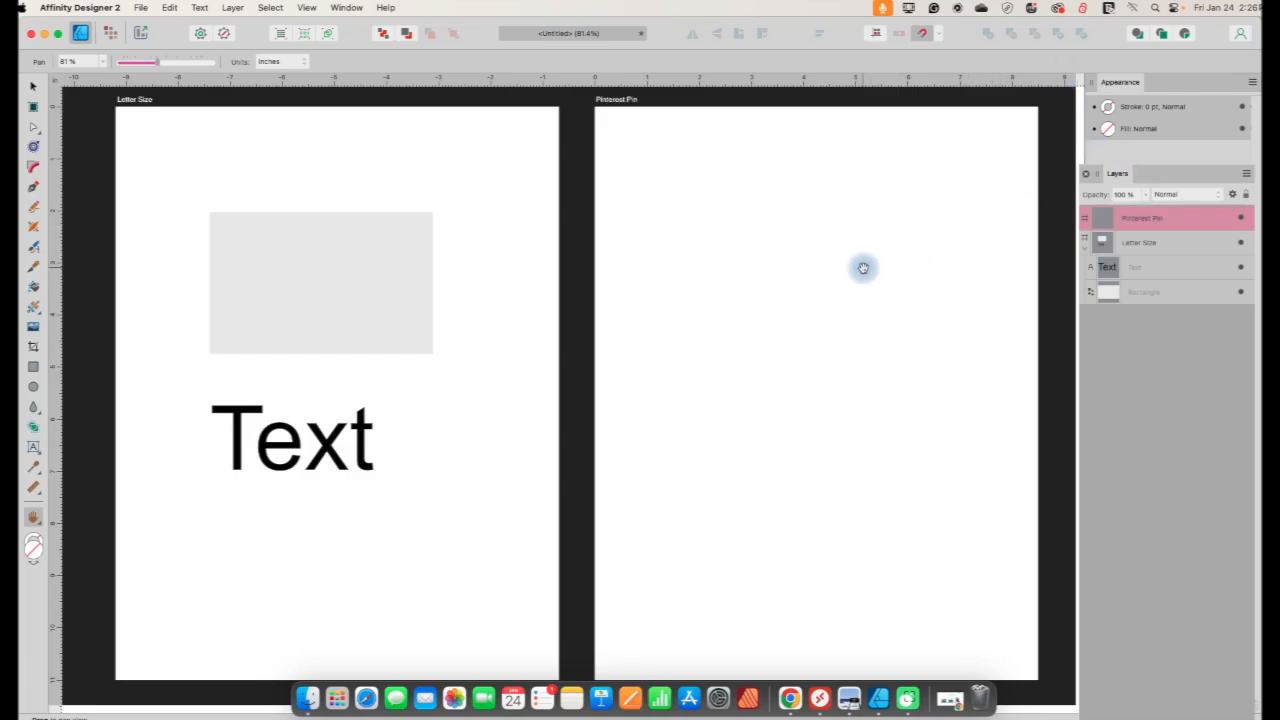
mouse_move(904, 190)
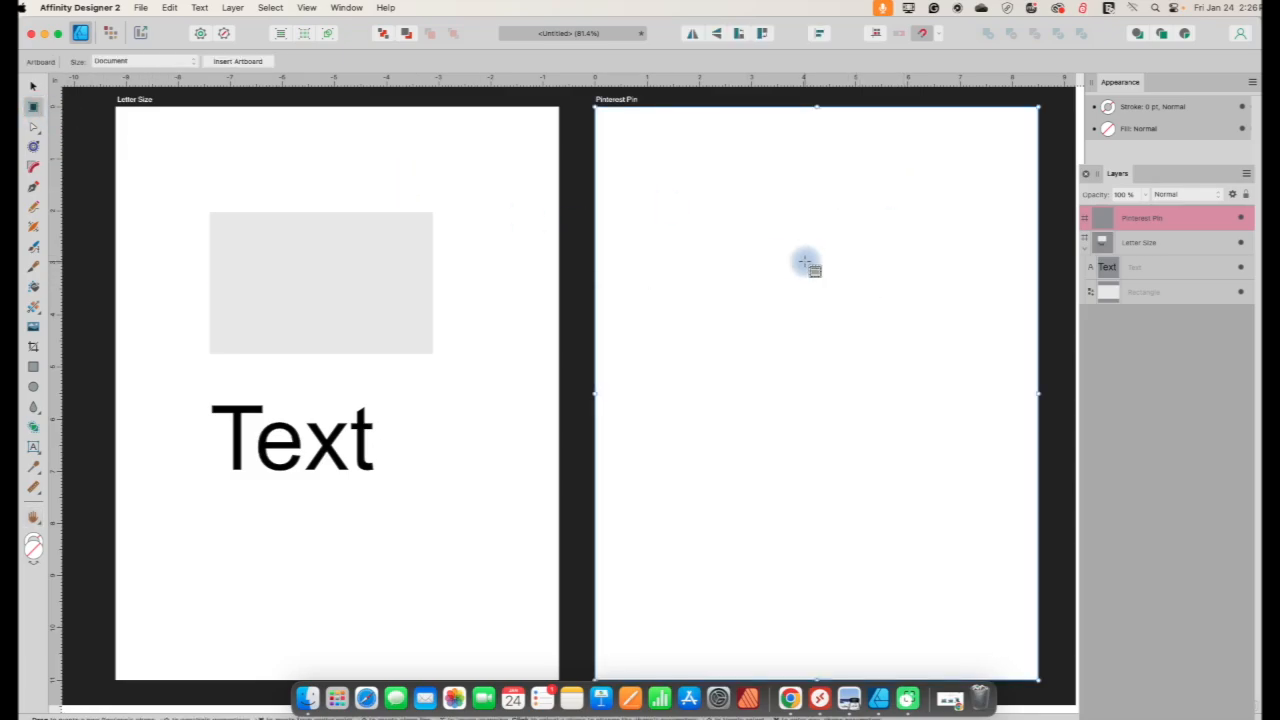
mouse_move(802, 236)
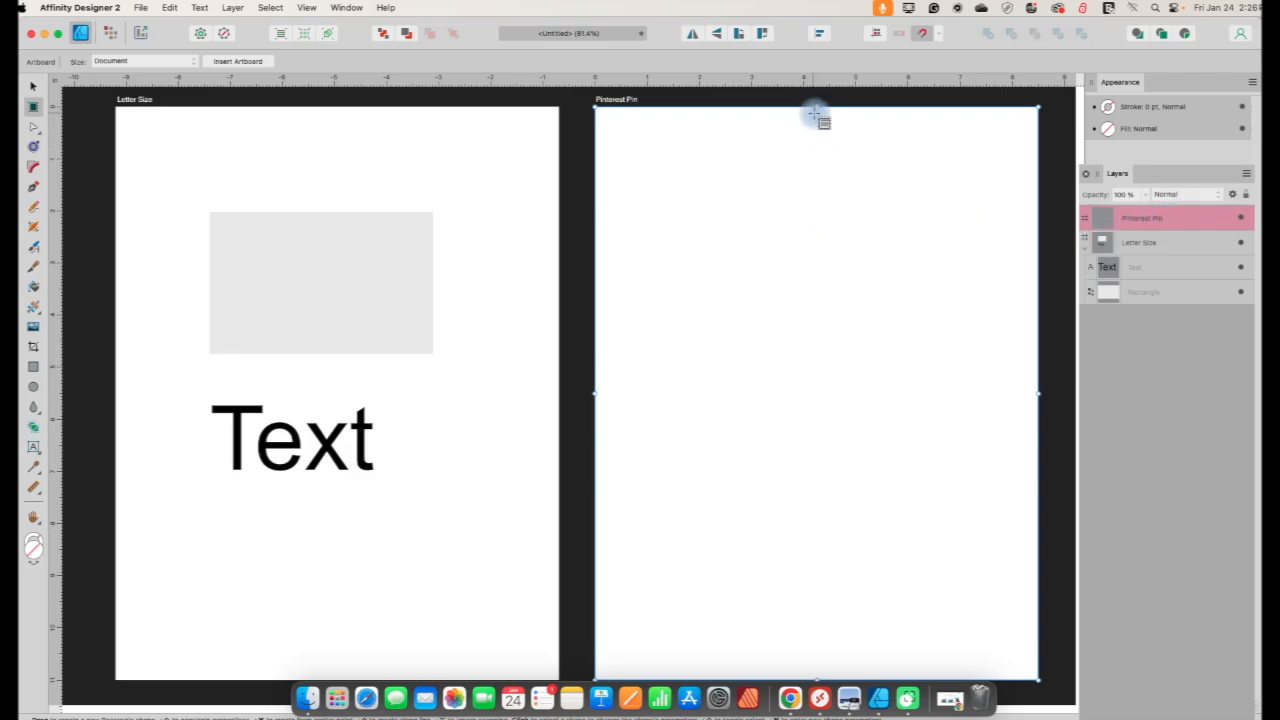
- Drag the Pinterest Pin artboard's edges inward until it is roughly square
left_click_drag(816, 112, 816, 180)
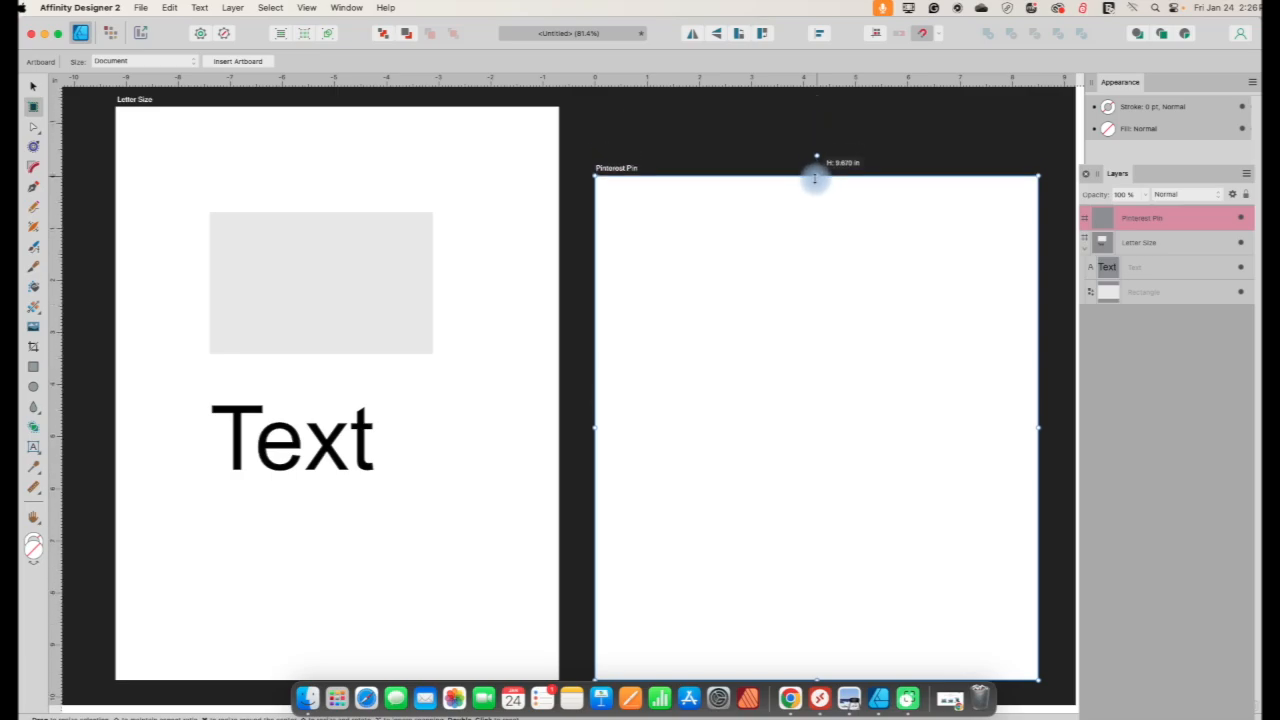
left_click_drag(1036, 410, 904, 410)
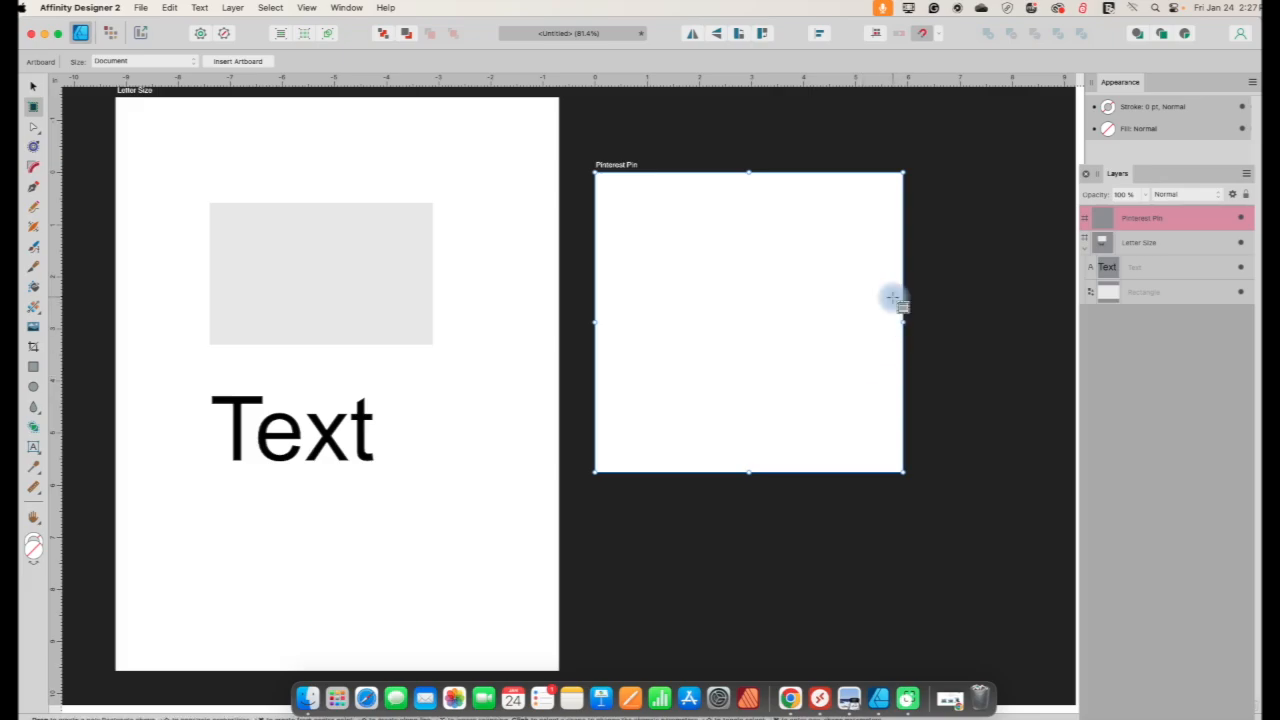
mouse_move(764, 252)
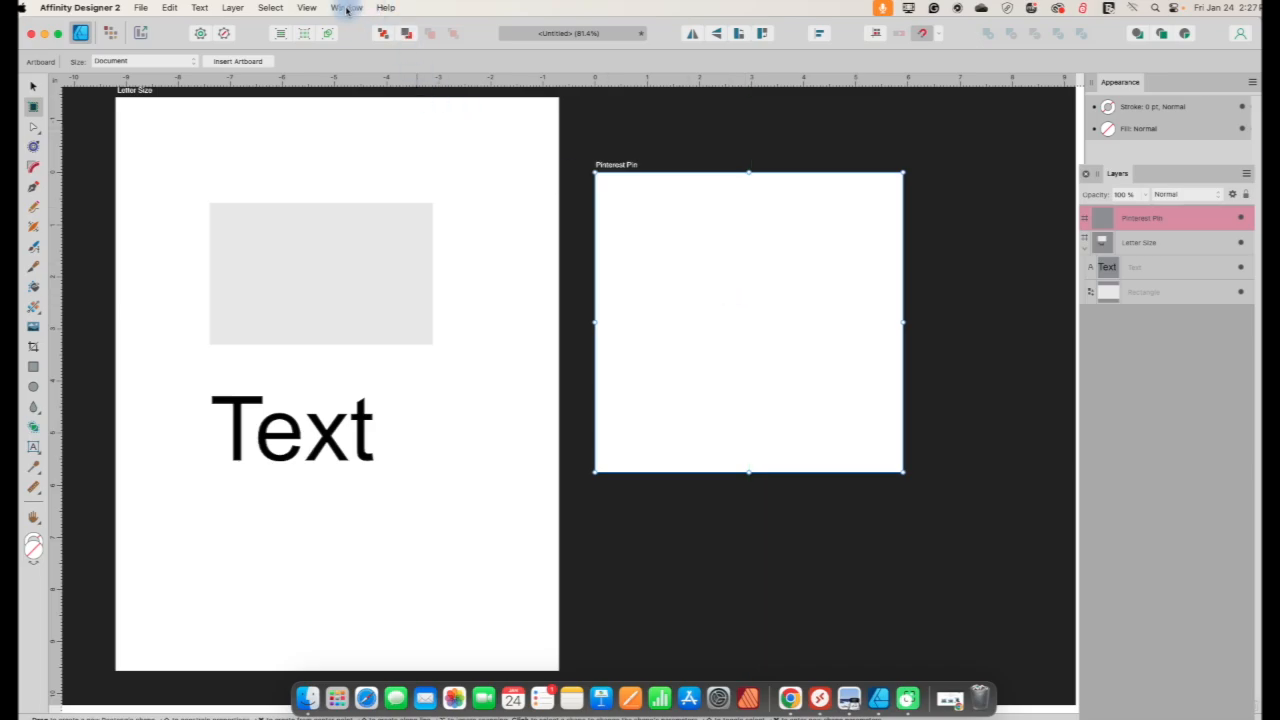
- Show the Transform panel from the Window menu to size the Pinterest Pin artboard
left_click(364, 8)
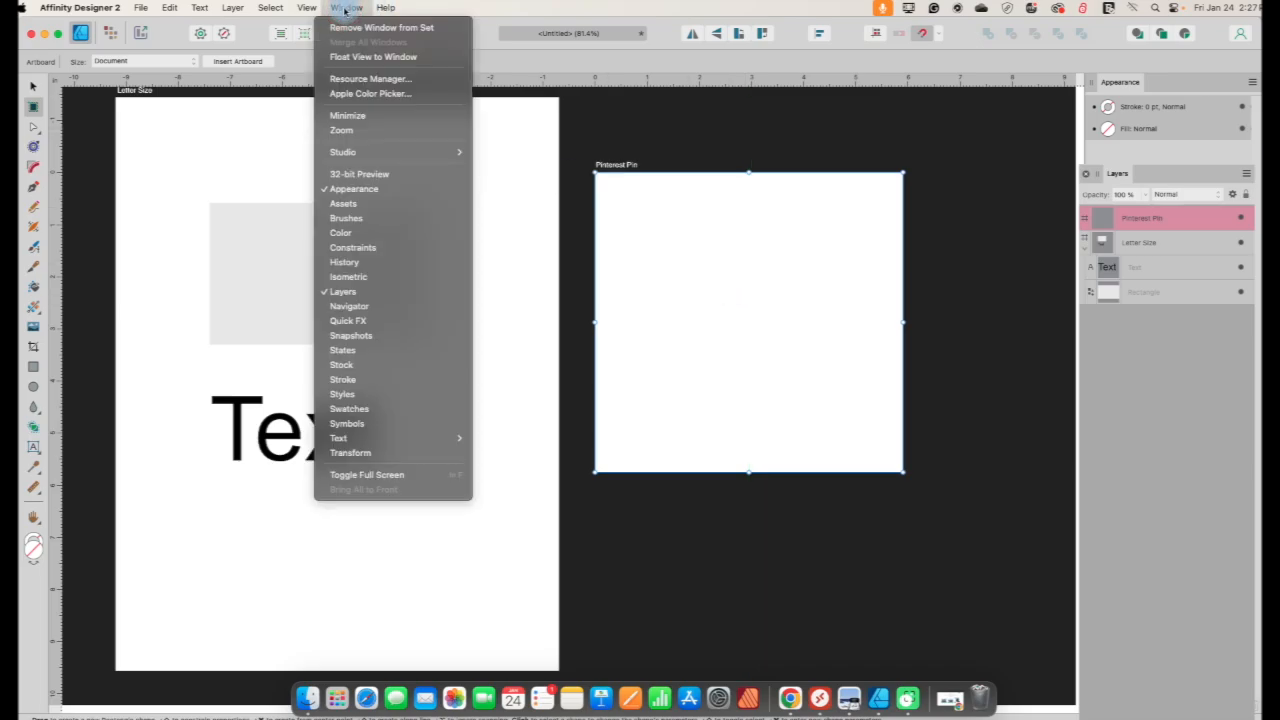
left_click(352, 452)
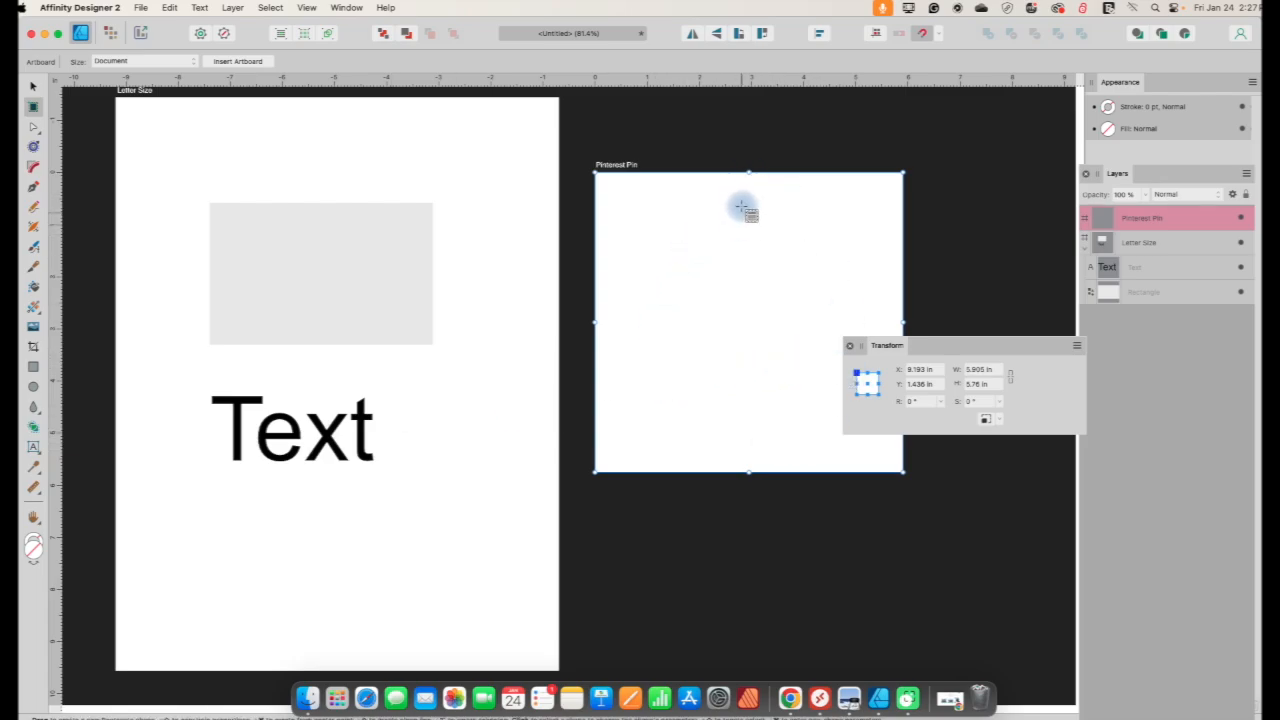
mouse_move(832, 460)
type("5")
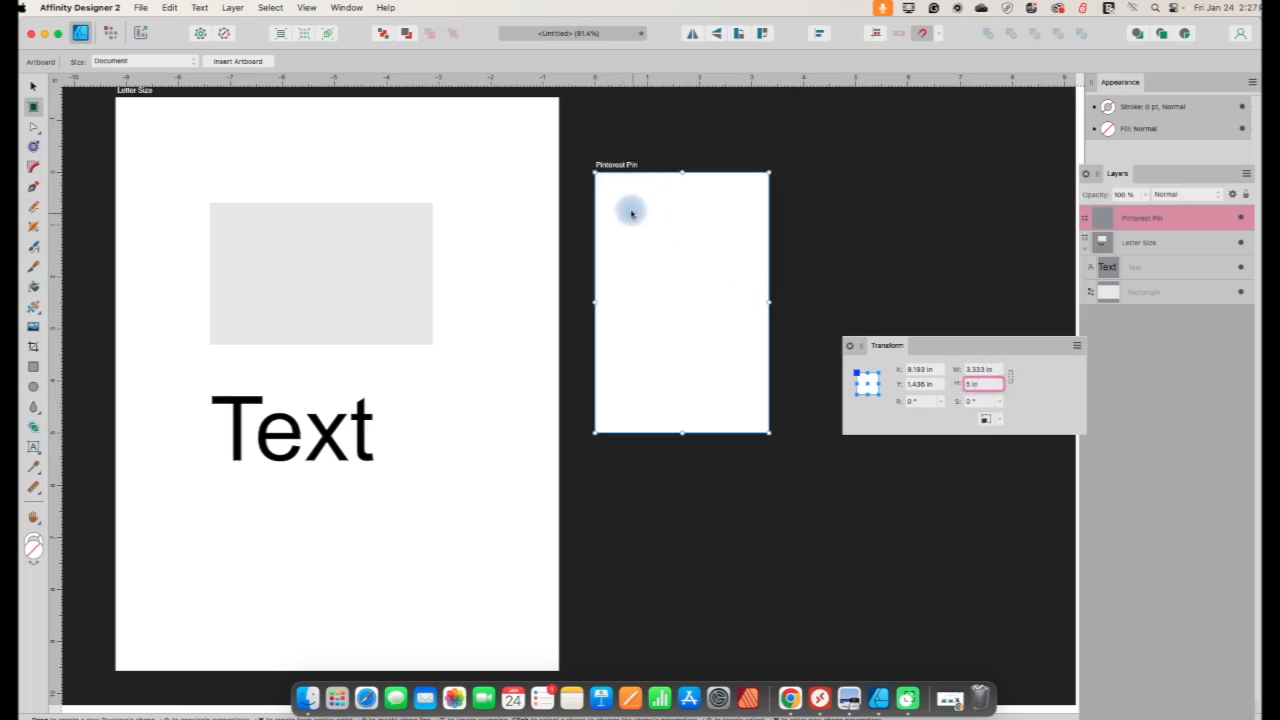
mouse_move(644, 316)
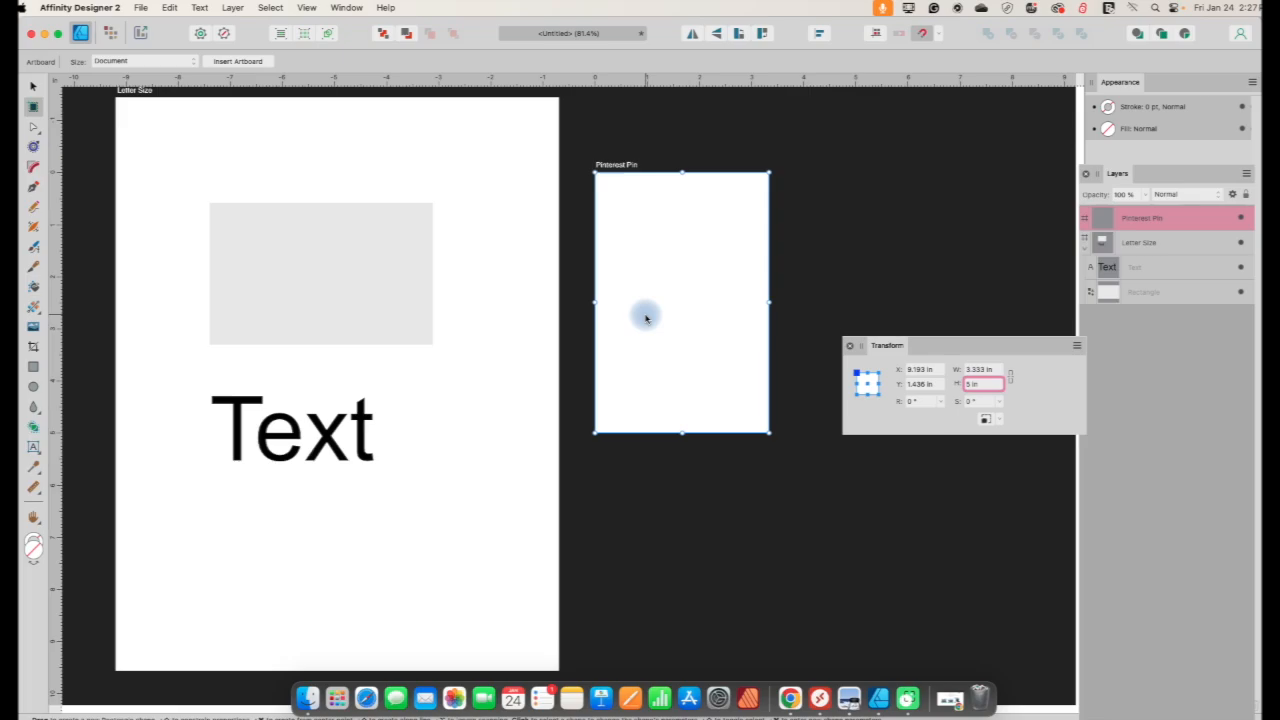
mouse_move(668, 322)
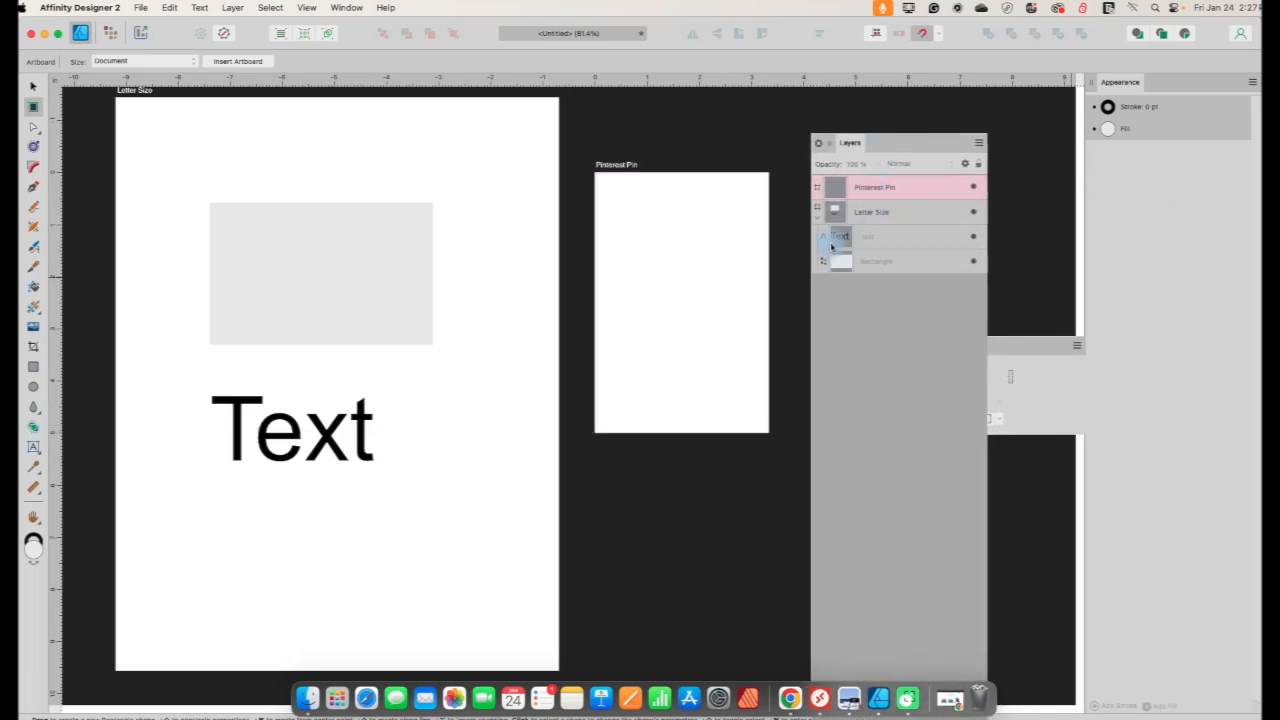
- Add two light grey squares and the word 'PIN' to the Pinterest Pin artboard
left_click(292, 432)
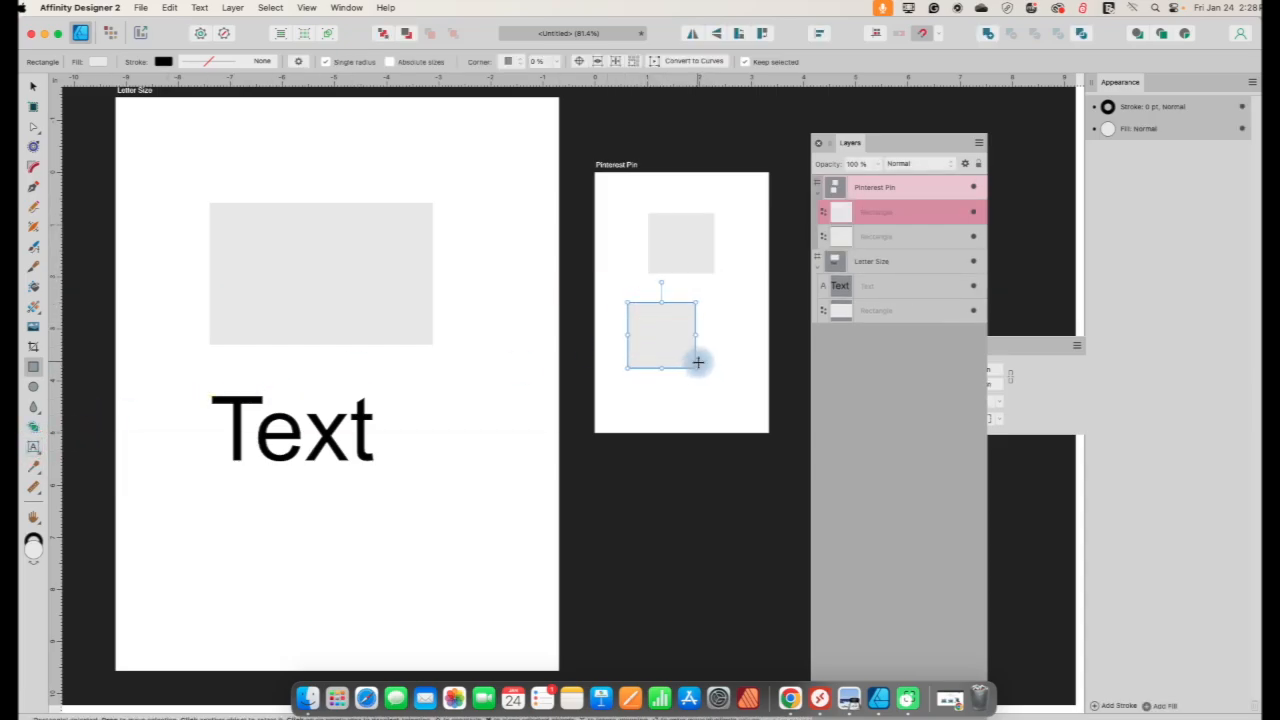
left_click(32, 448)
type("PIN")
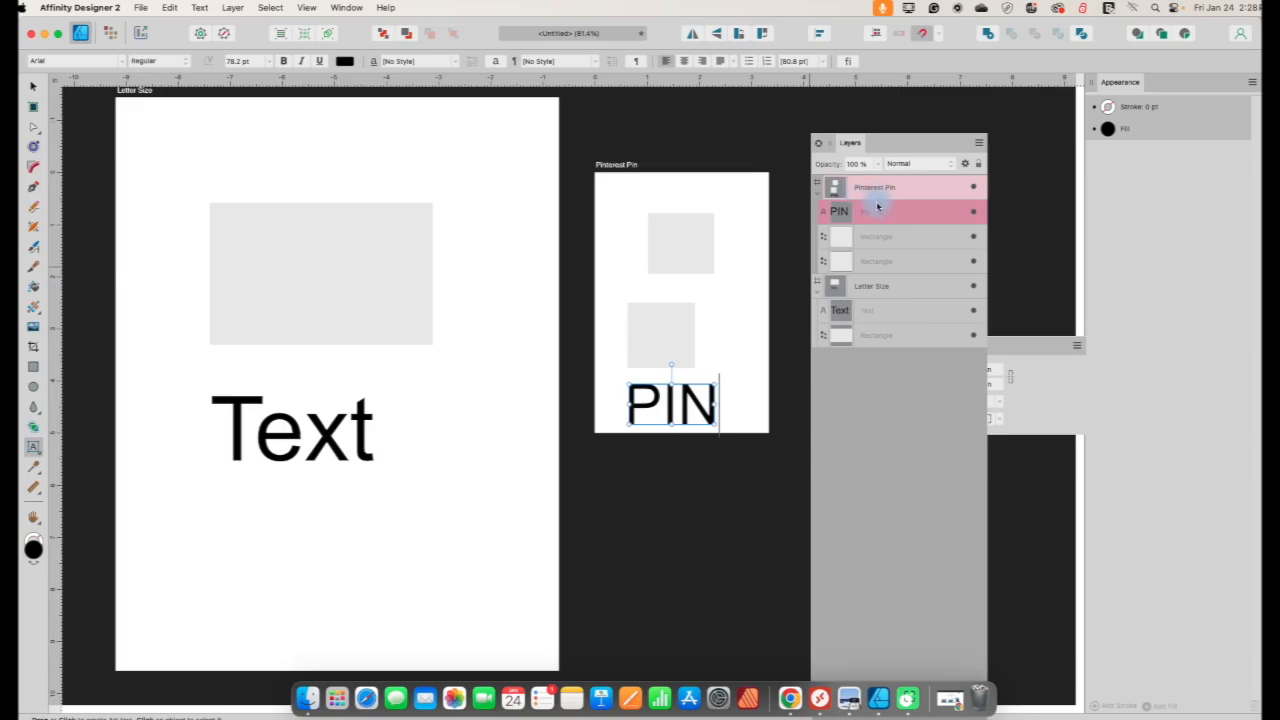
mouse_move(816, 196)
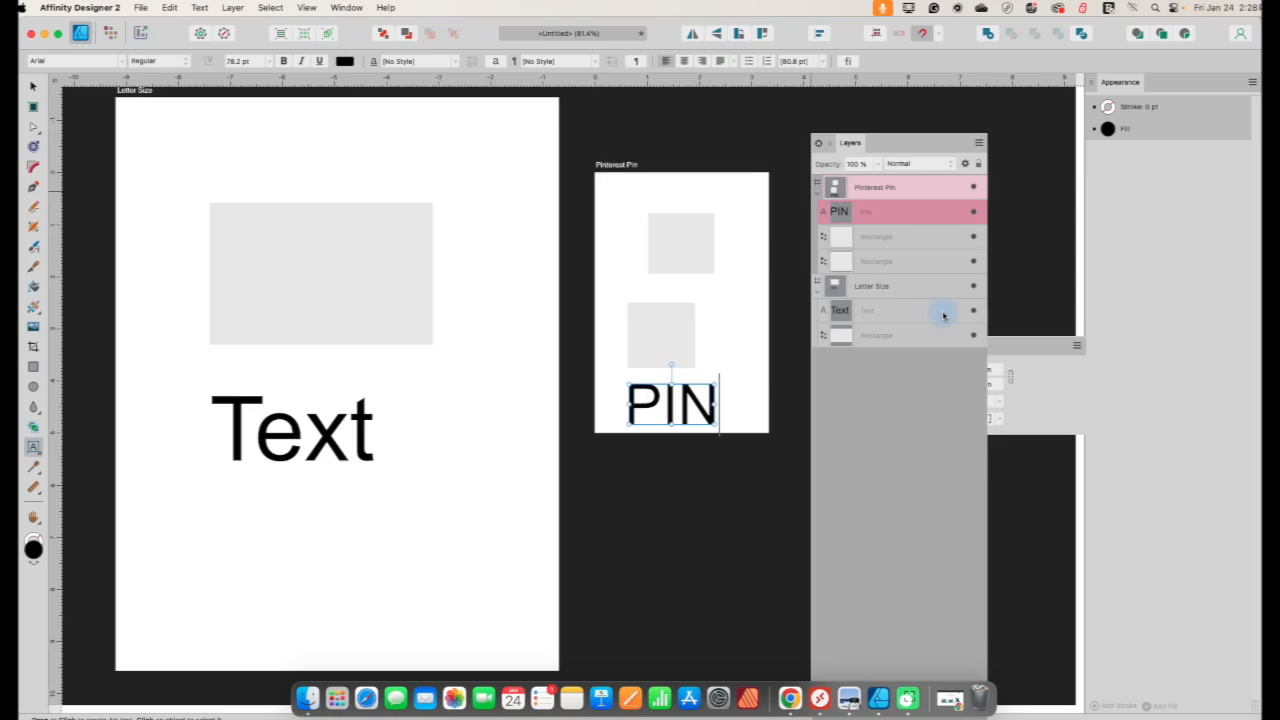
left_click(880, 286)
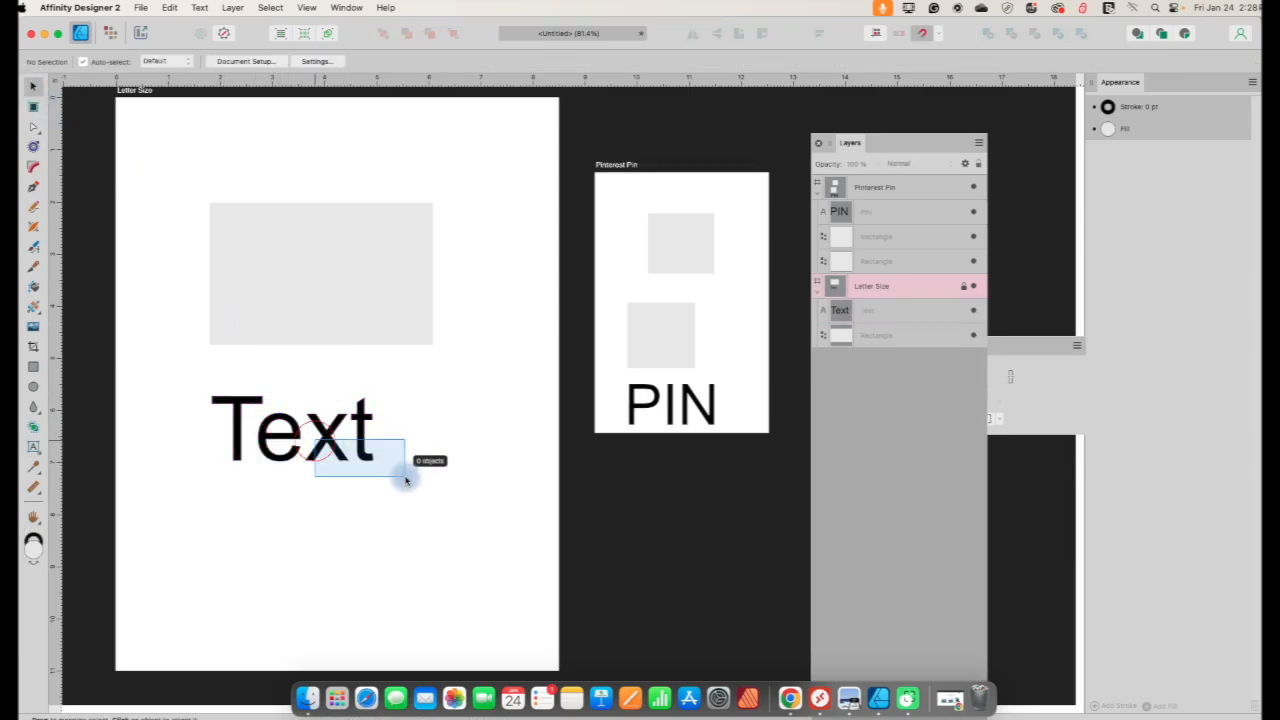
left_click(672, 400)
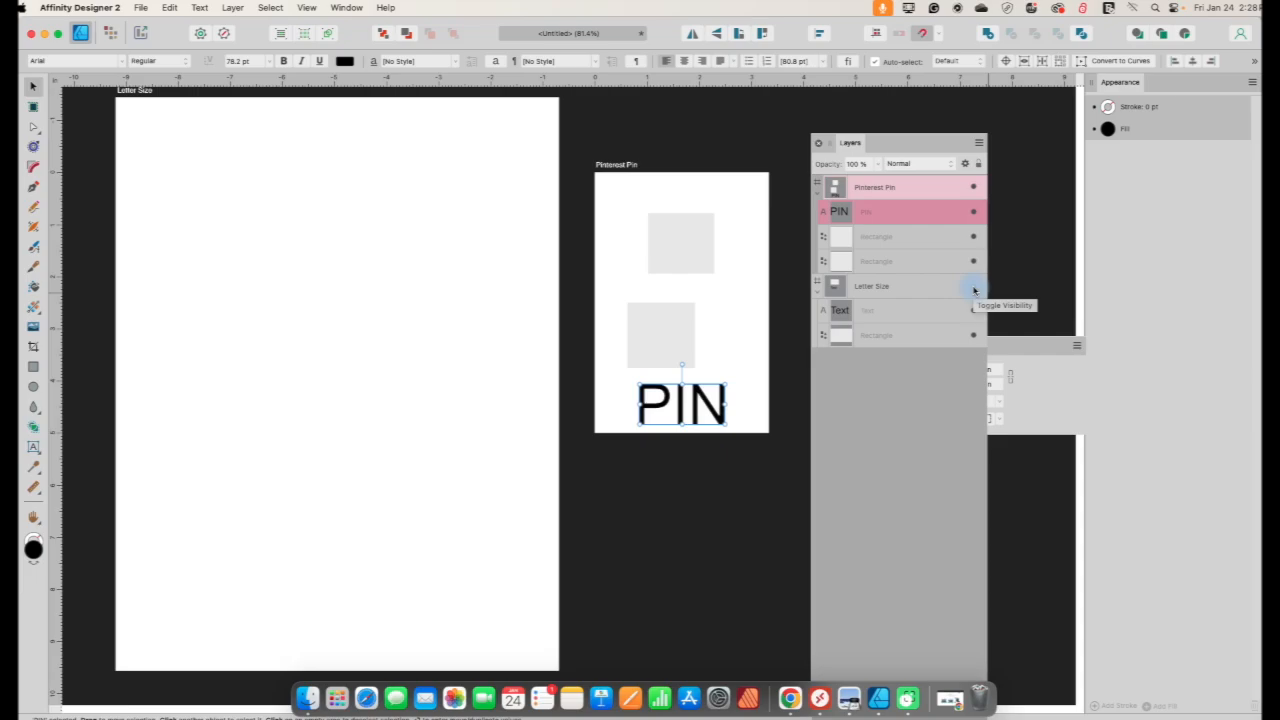
left_click(972, 288)
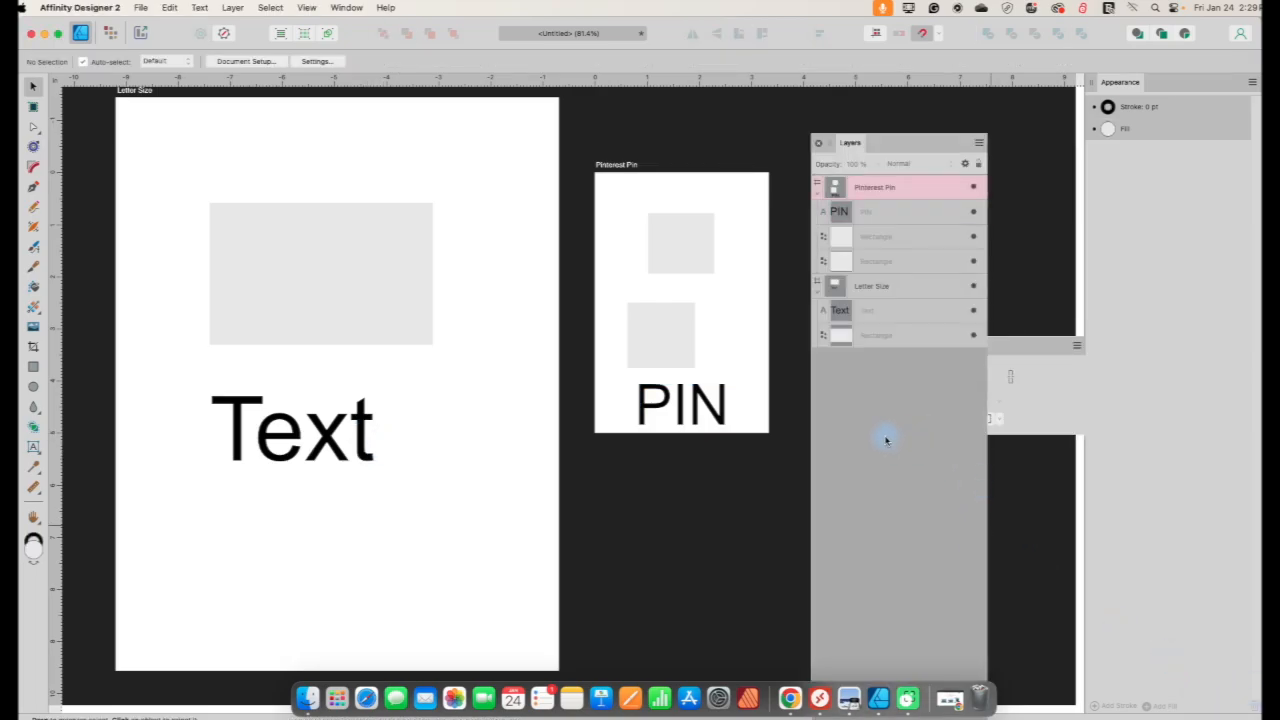
left_click(680, 404)
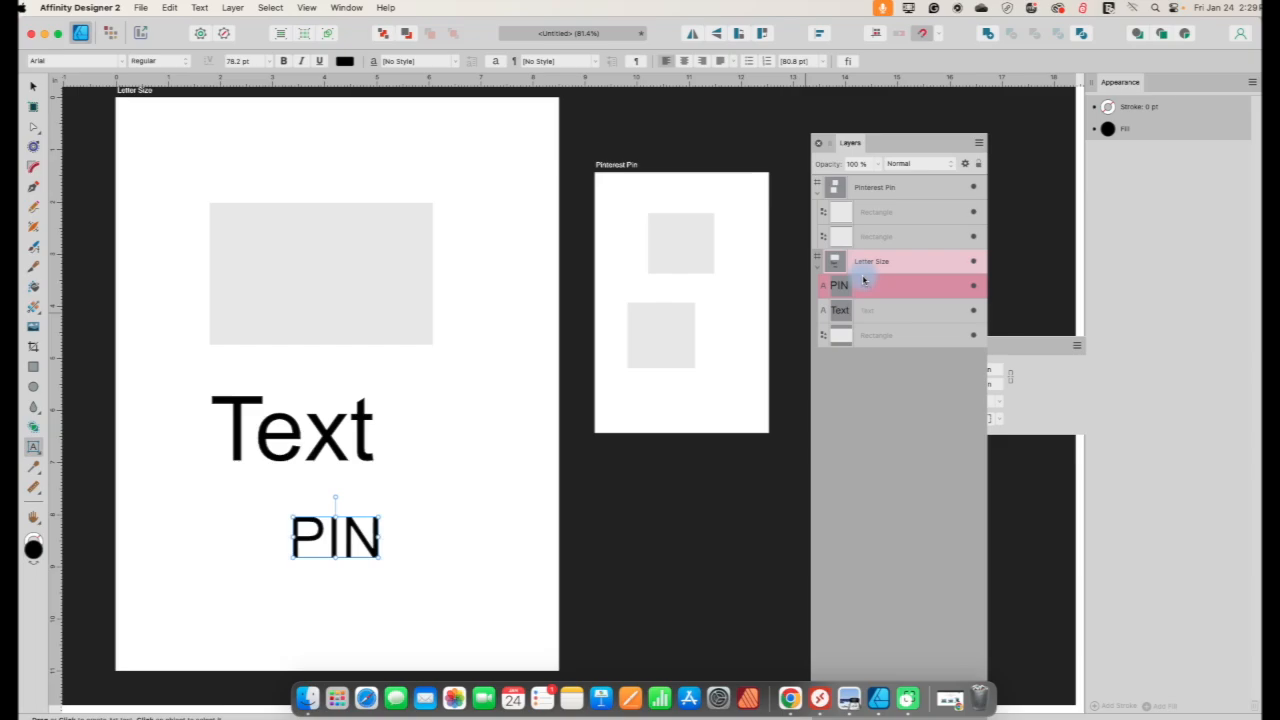
mouse_move(868, 296)
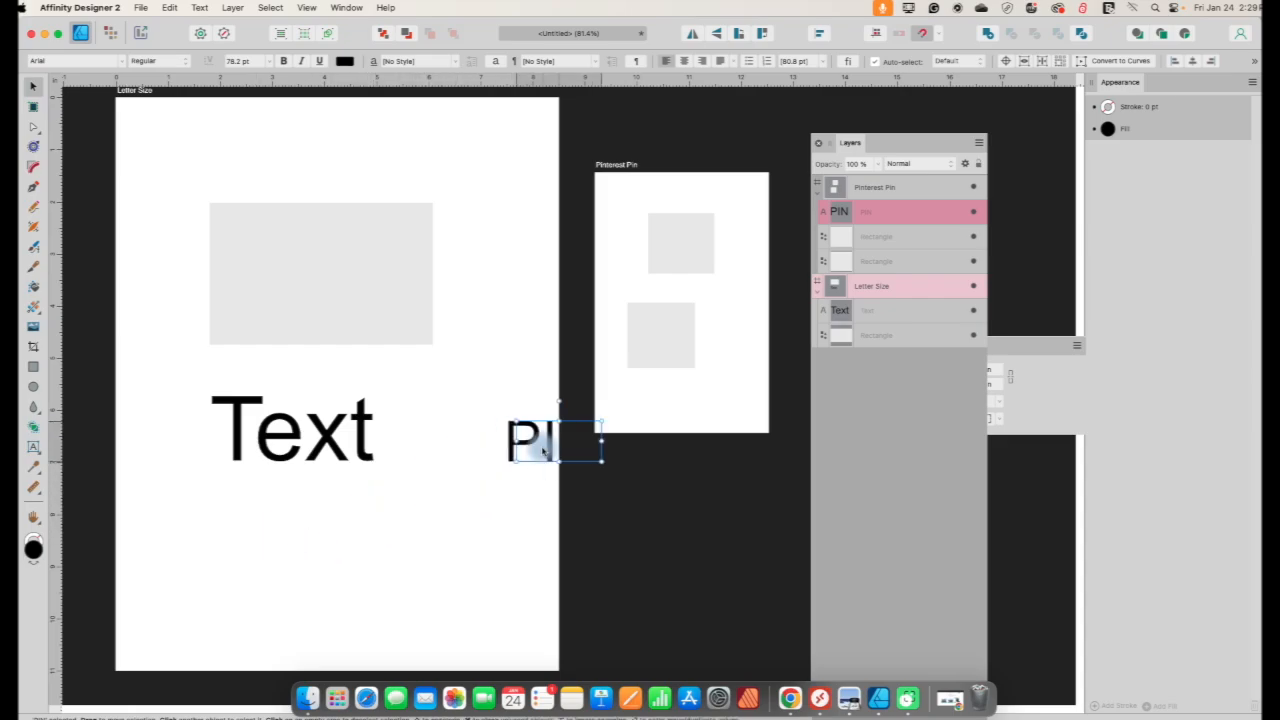
left_click_drag(544, 440, 672, 392)
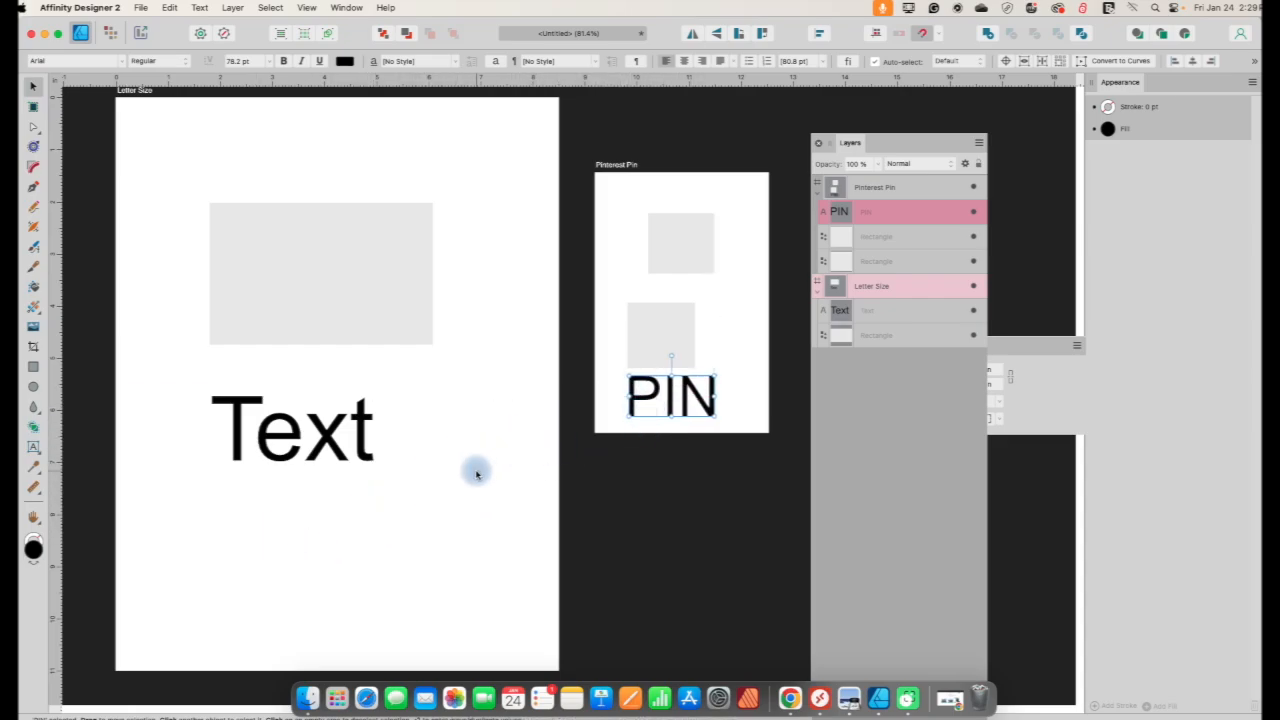
mouse_move(522, 452)
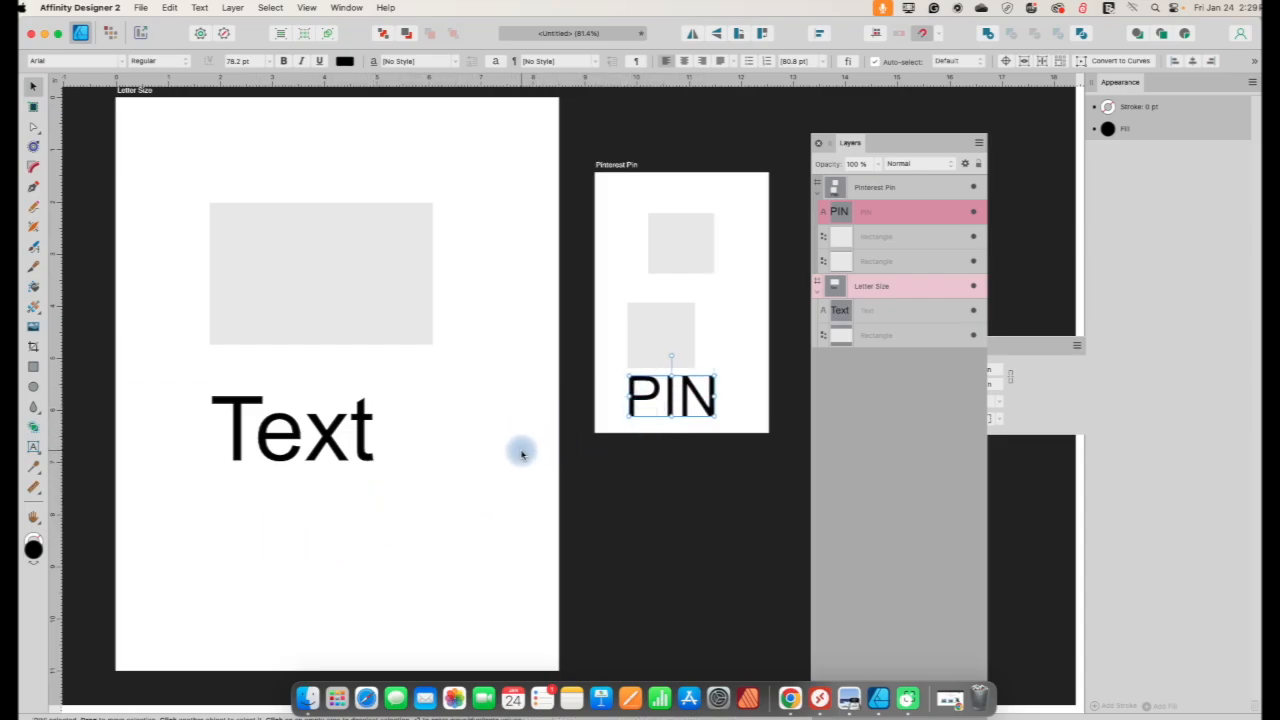
mouse_move(698, 392)
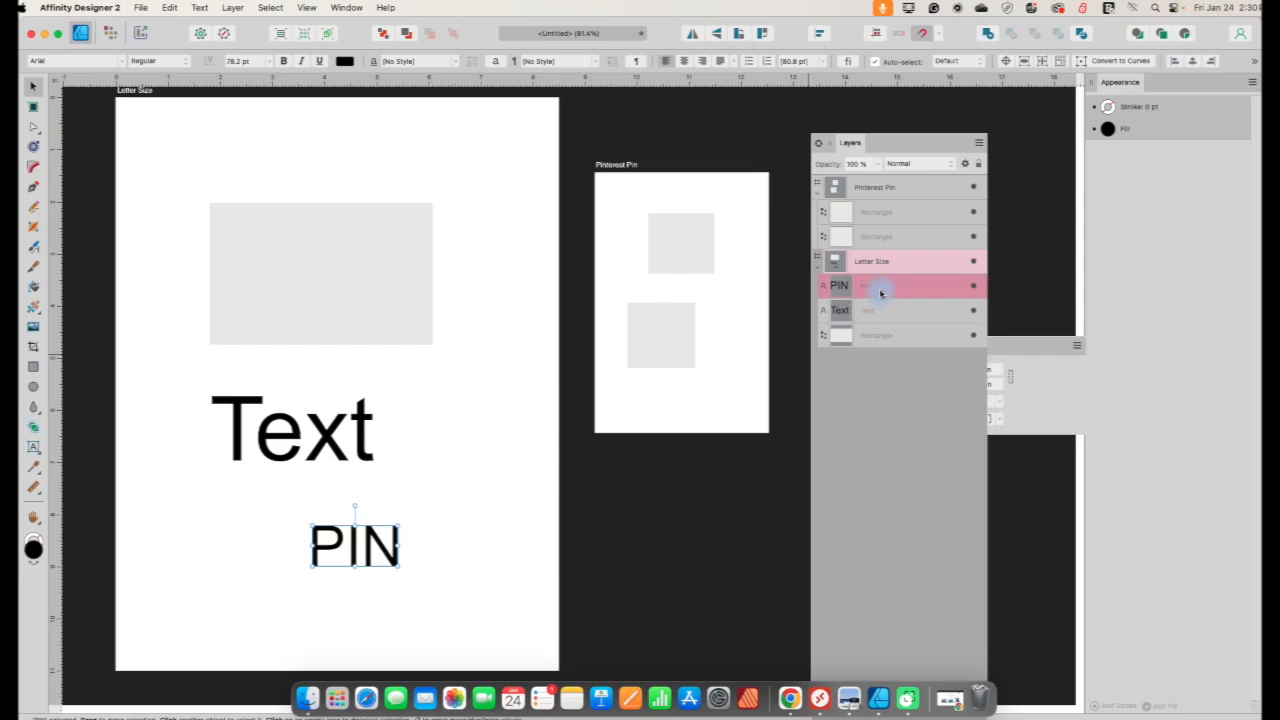
mouse_move(900, 292)
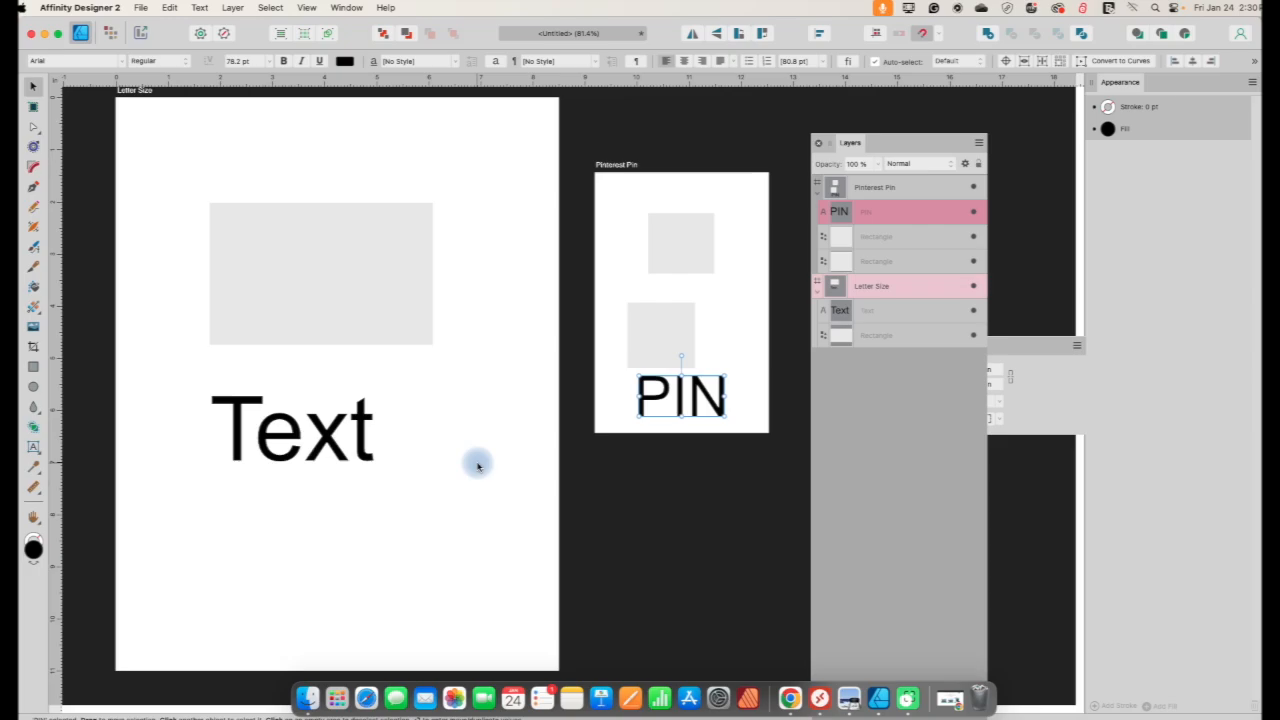
mouse_move(472, 384)
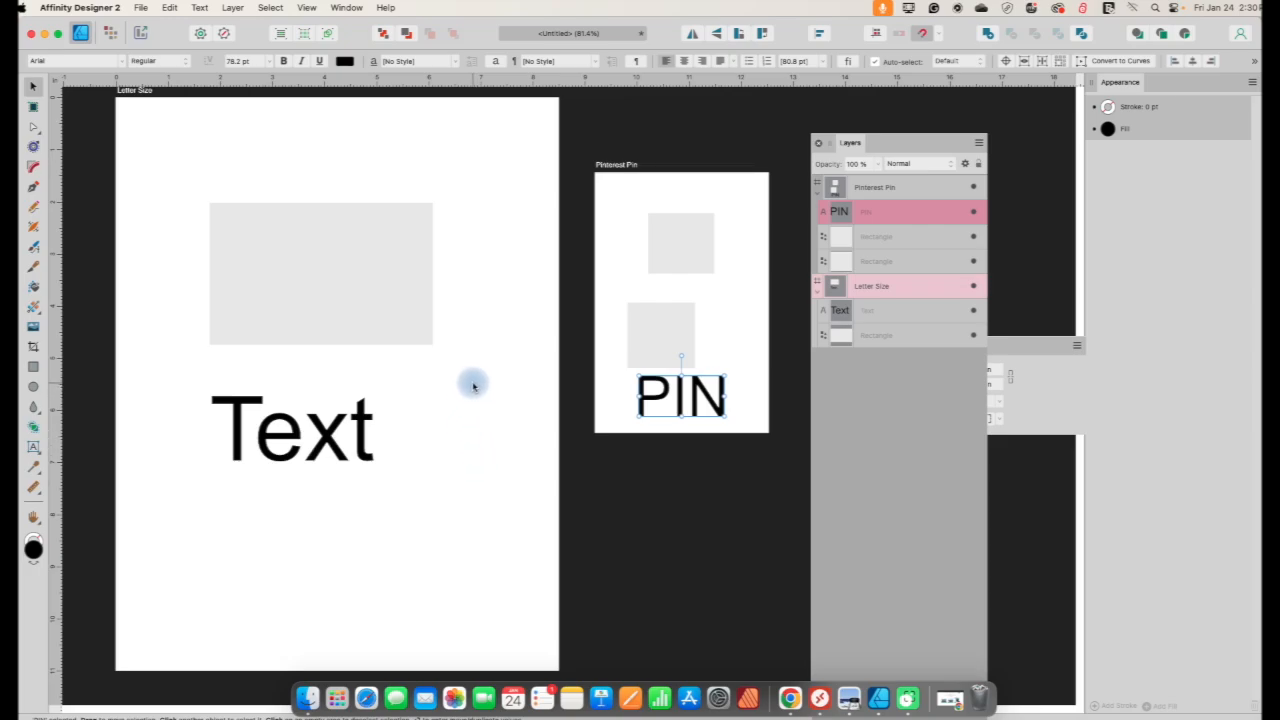
mouse_move(480, 364)
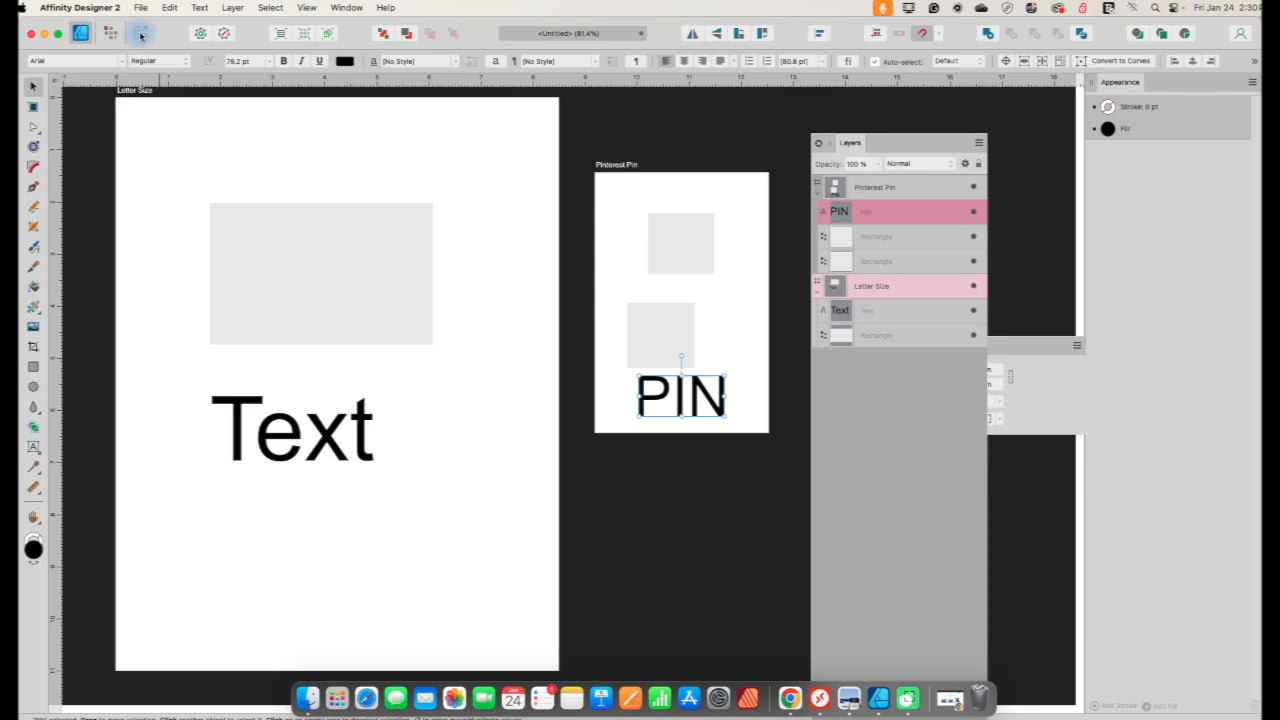
- Switch to the Export persona and expand the Pinterest Pin and Letter Size slices' settings
left_click(140, 34)
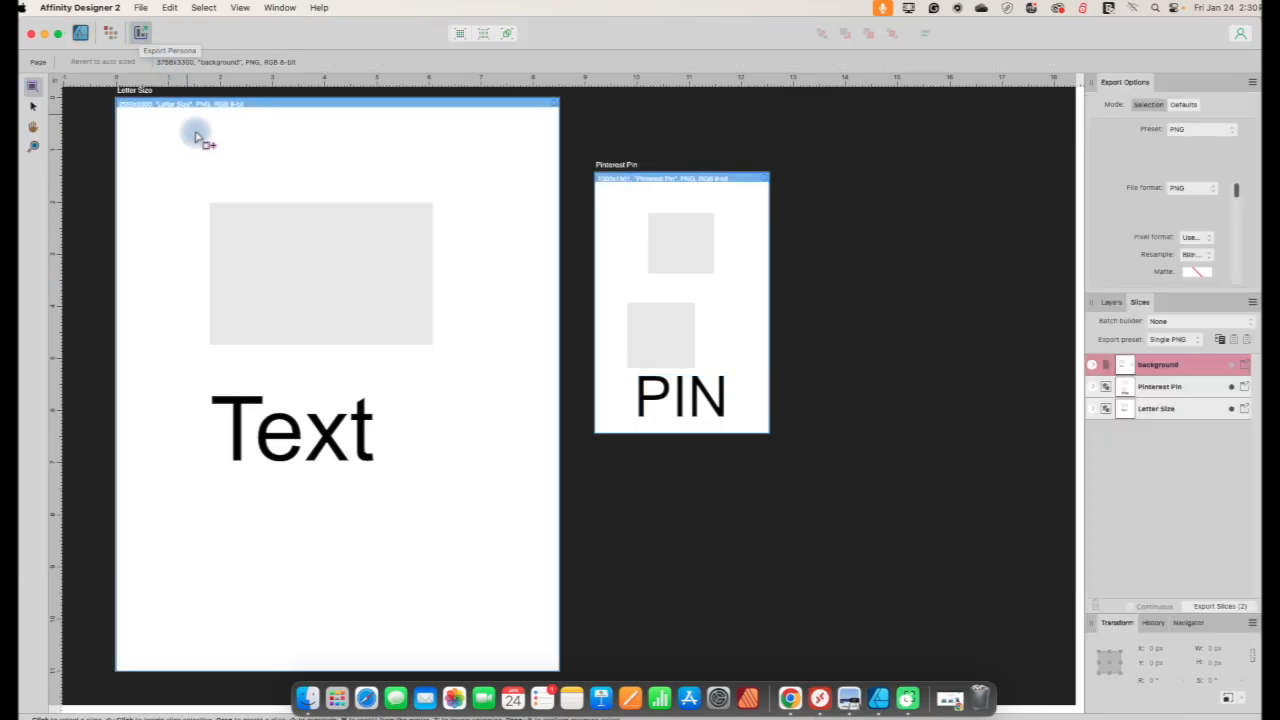
mouse_move(188, 620)
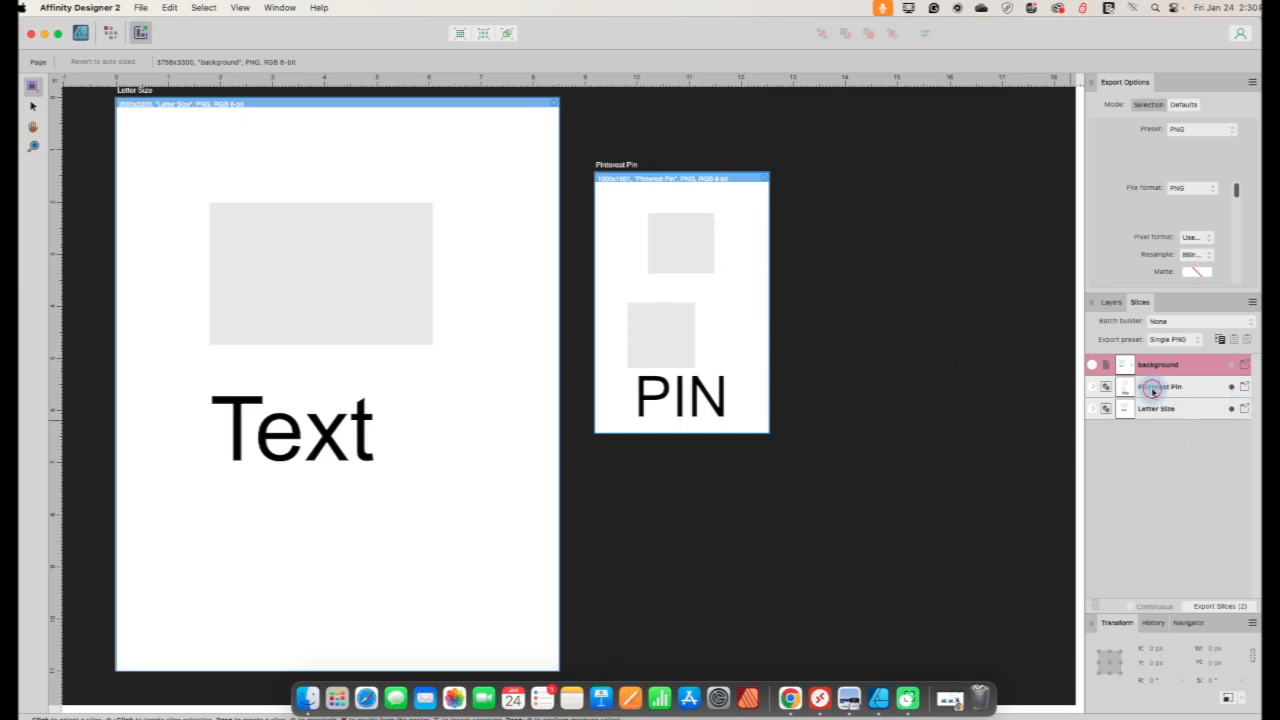
left_click(1160, 388)
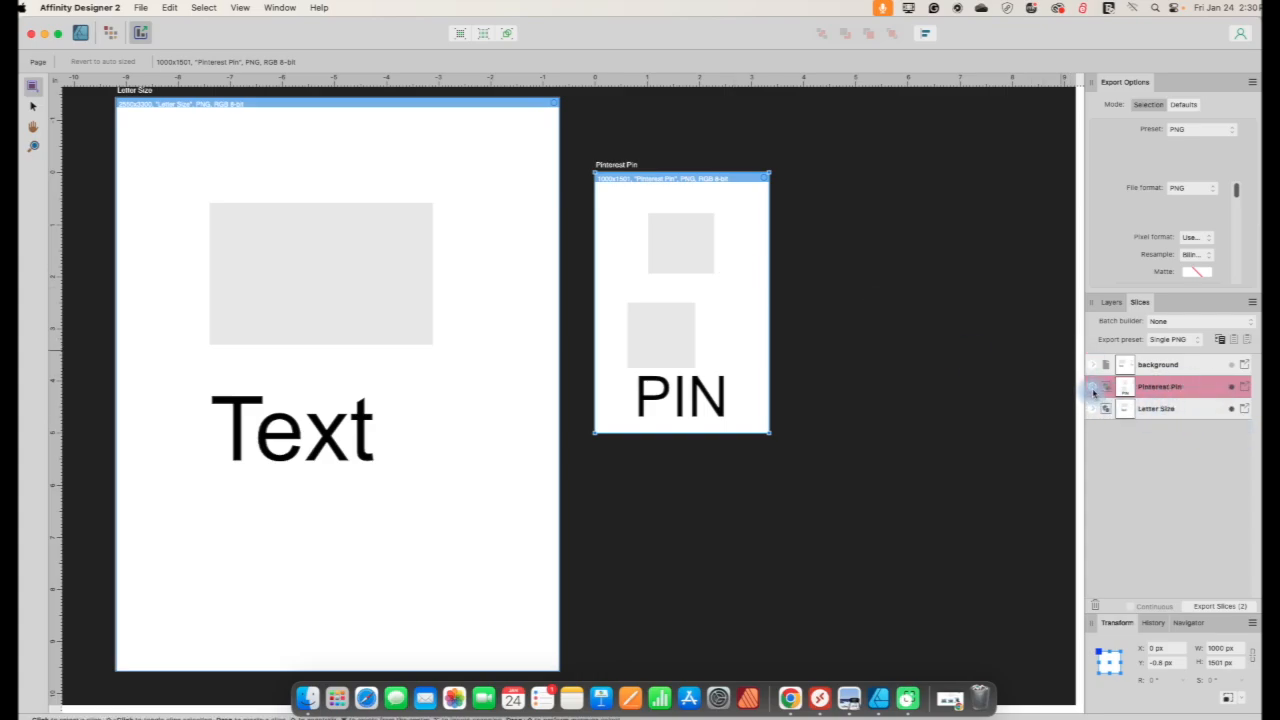
left_click(1088, 384)
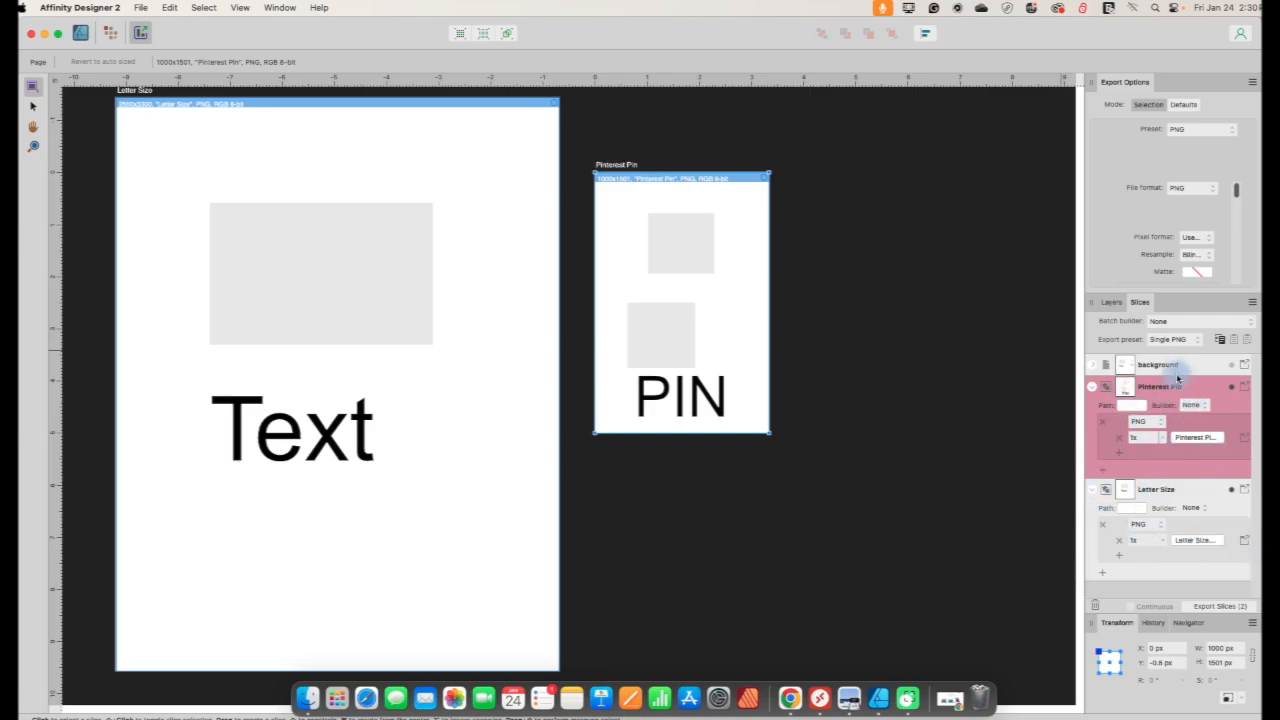
left_click(1168, 340)
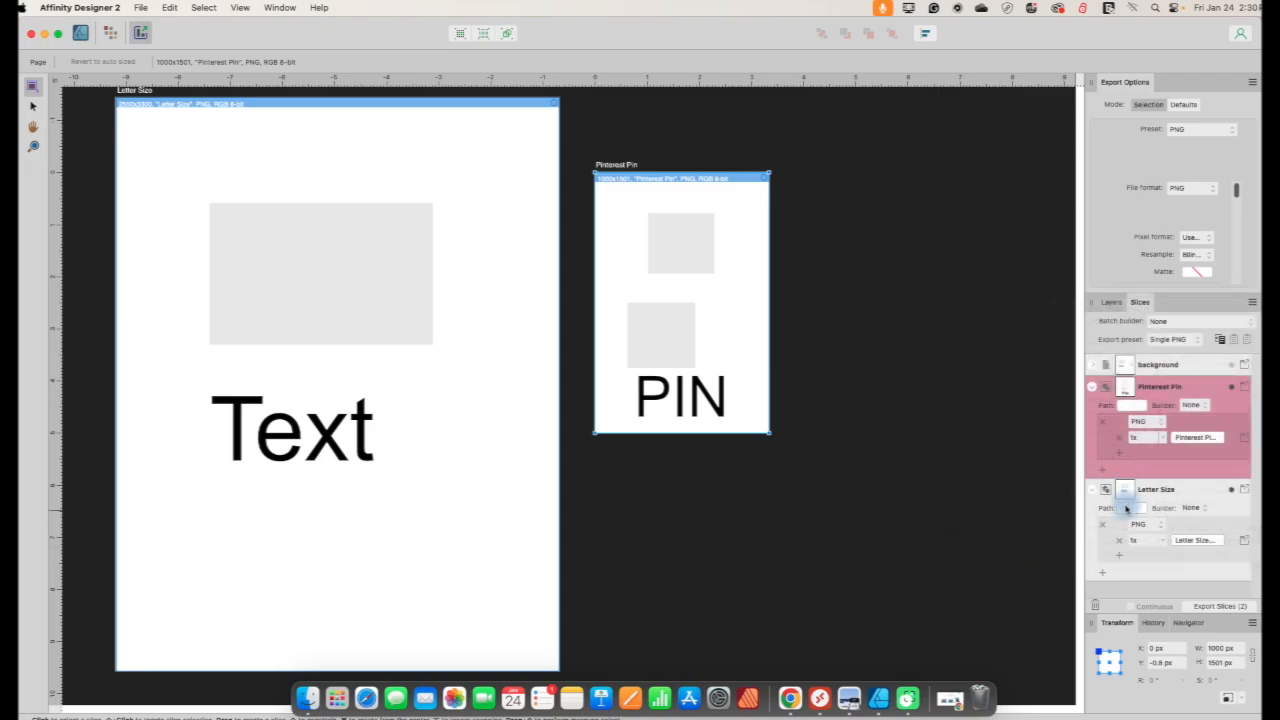
mouse_move(1128, 508)
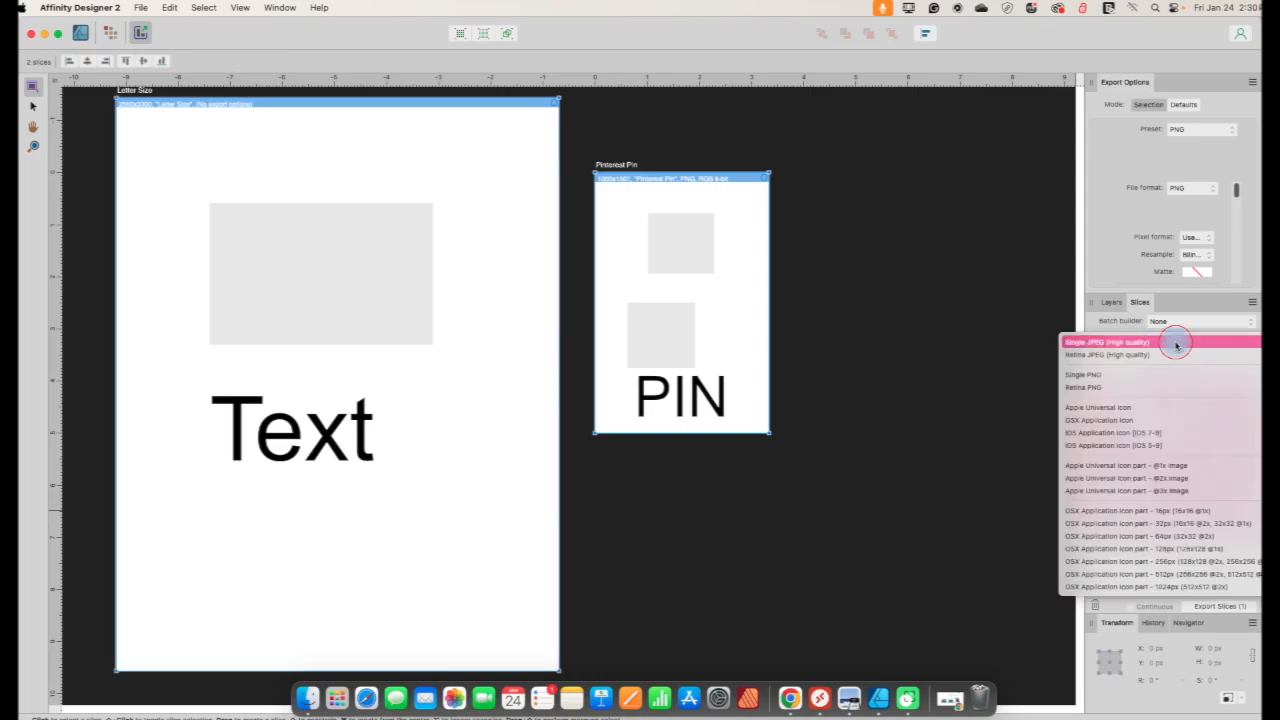
- Set the export preset to JPEG (High quality) and the Pinterest Pin slice format to JPEG
left_click(1108, 342)
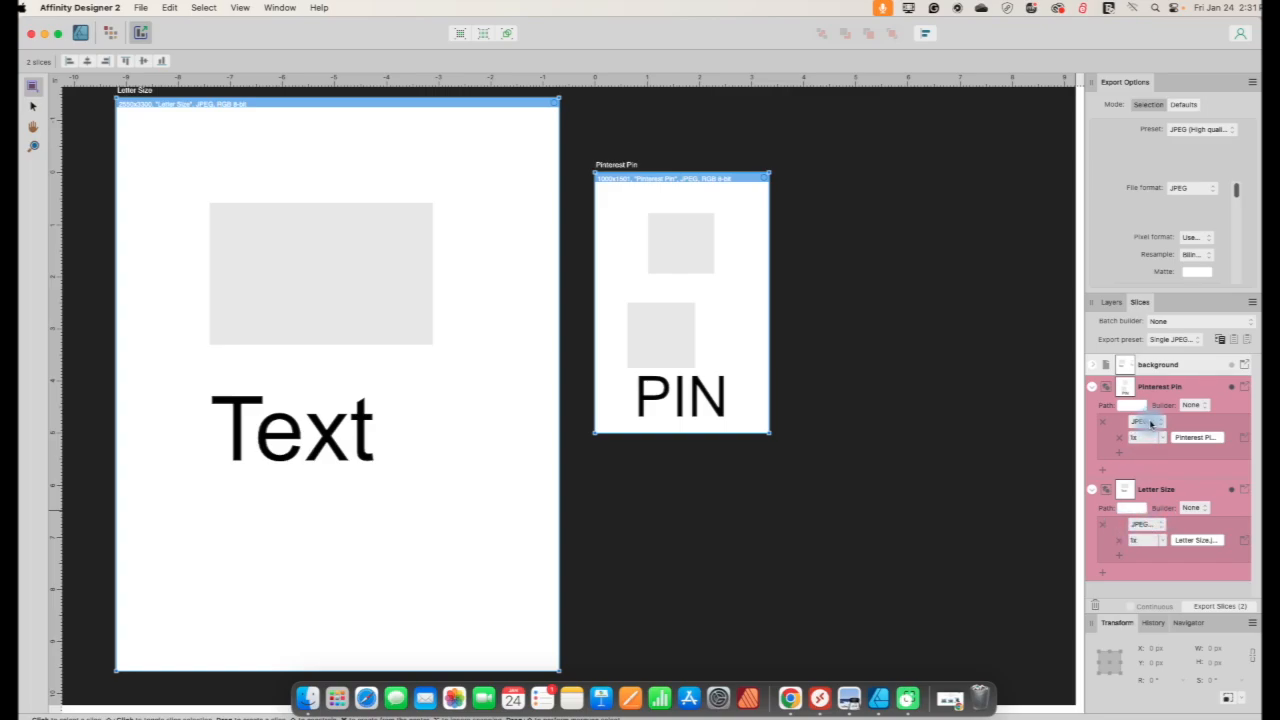
left_click(1144, 424)
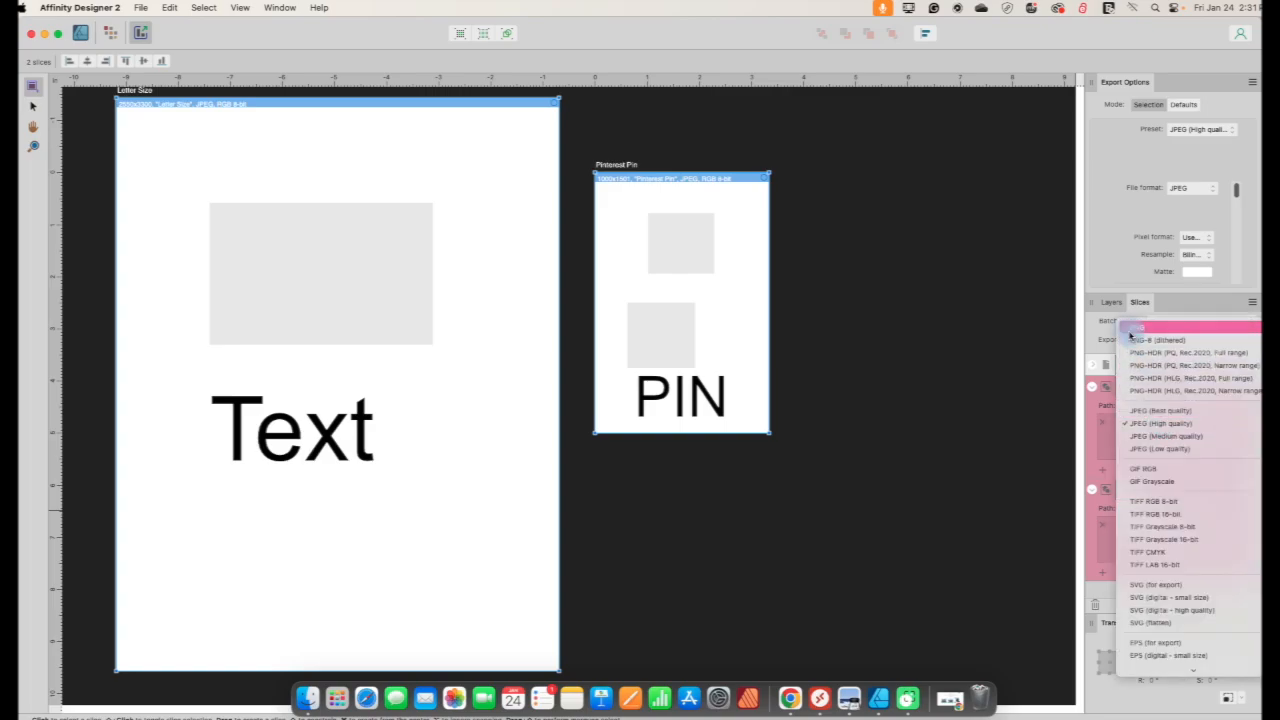
left_click(1144, 326)
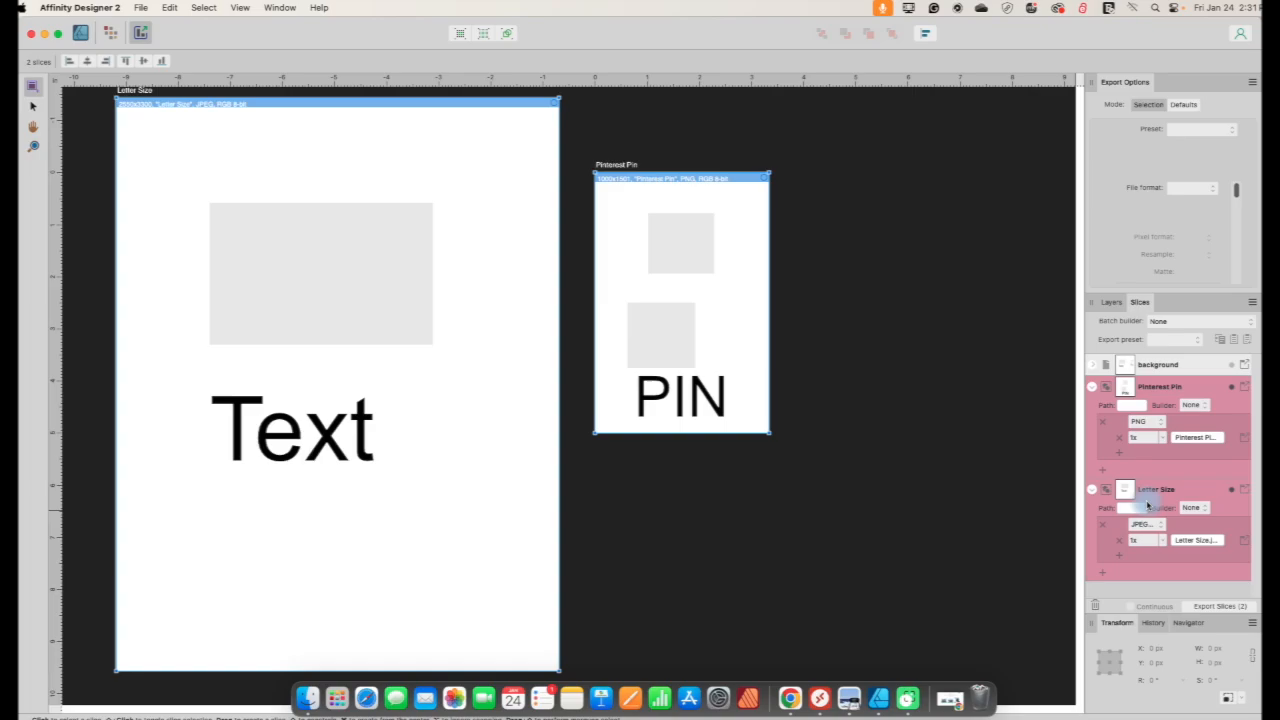
left_click(1140, 420)
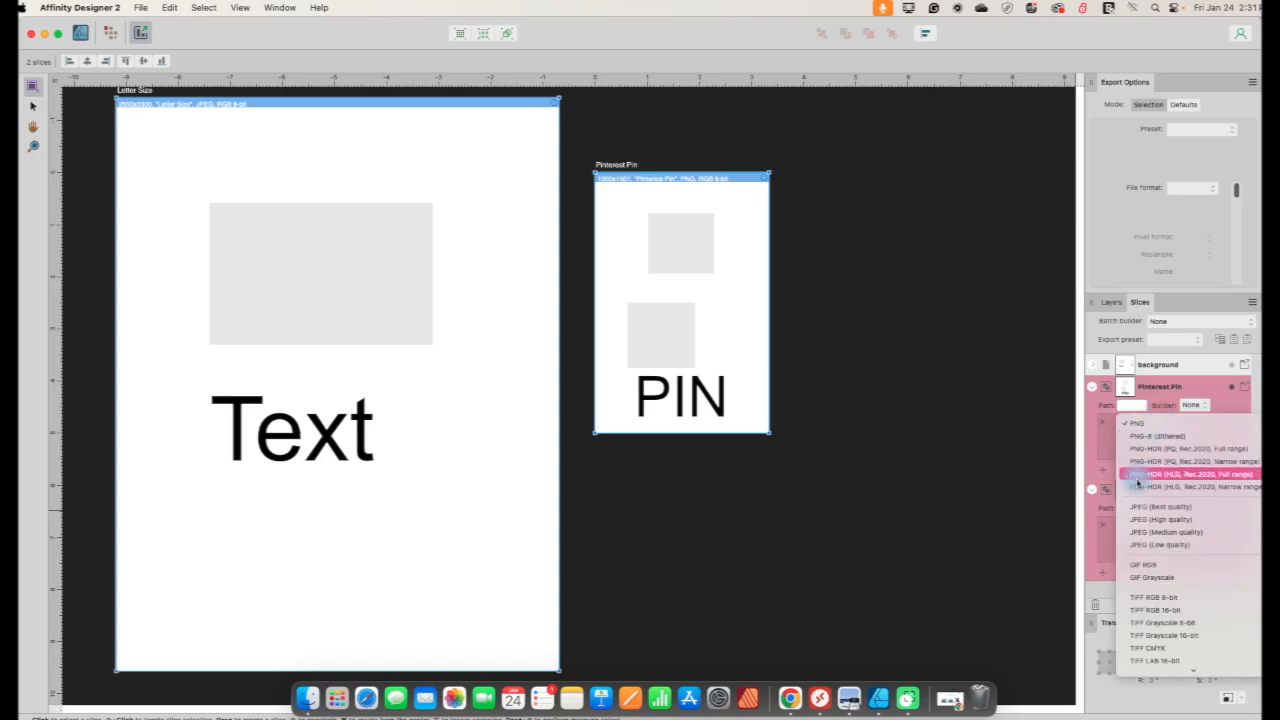
left_click(1144, 508)
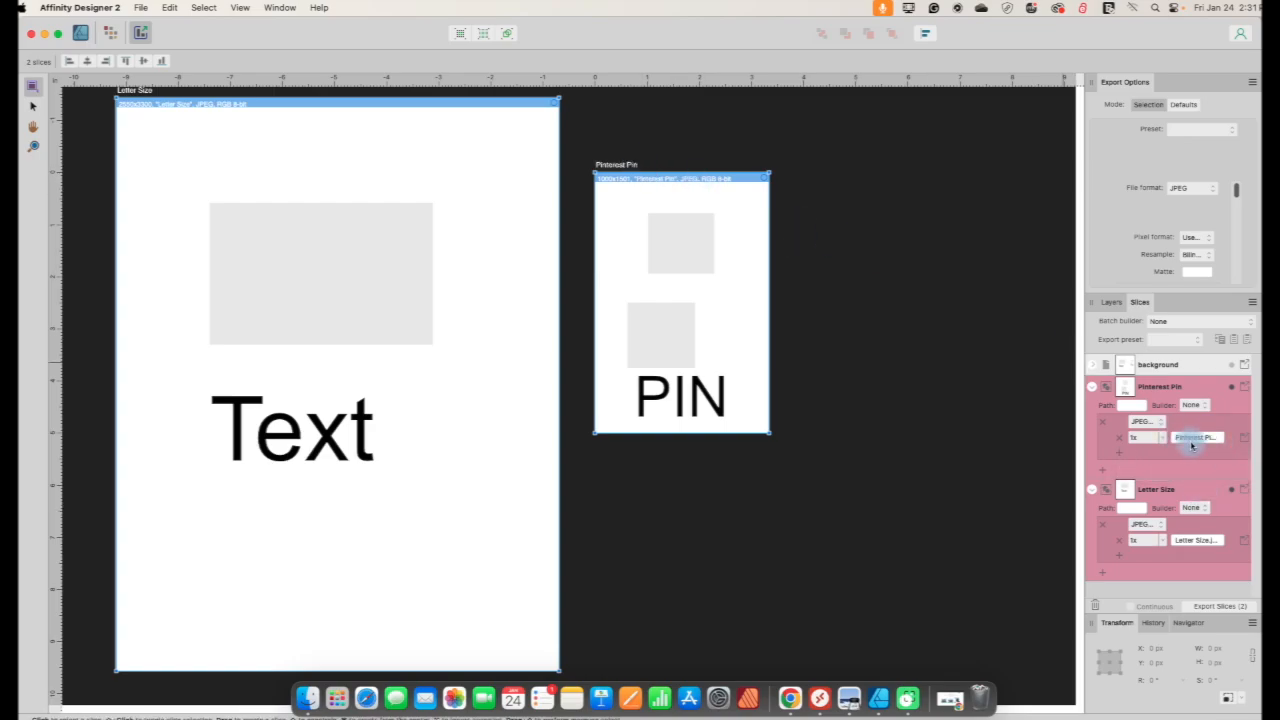
mouse_move(1192, 440)
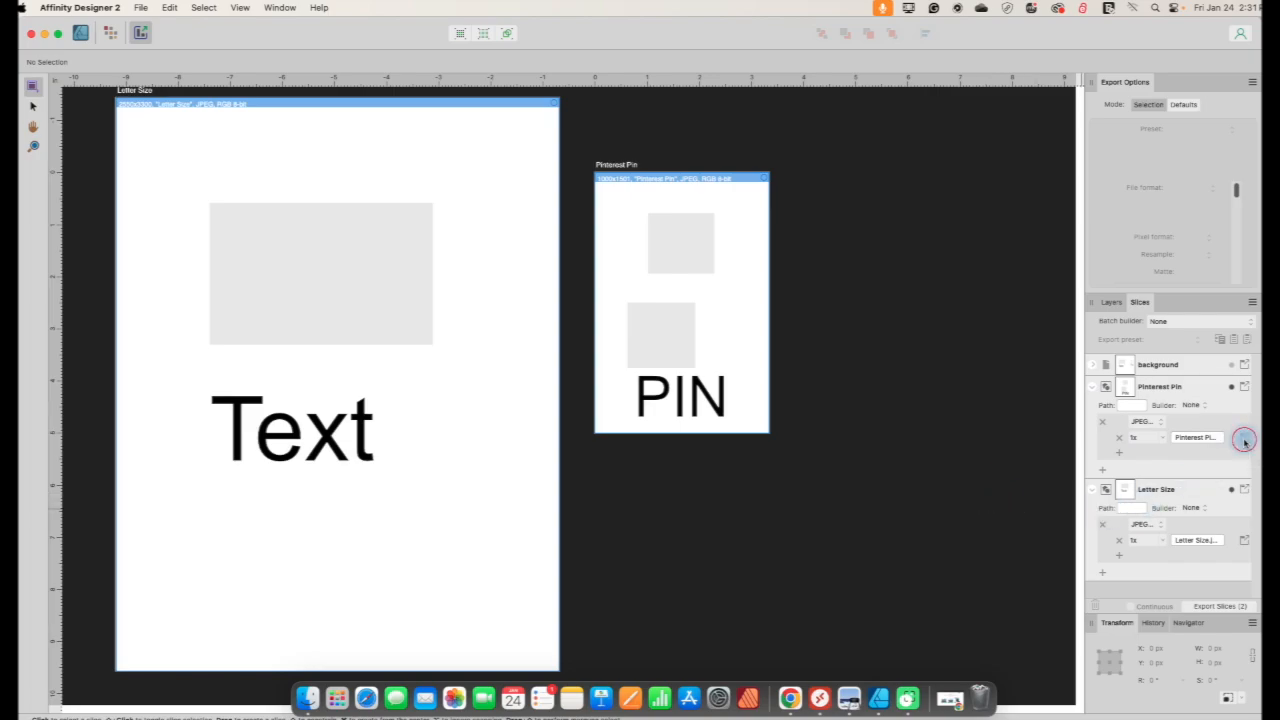
- Export the Pinterest Pin slice as a JPEG into Downloads, then export Letter Size
left_click(1240, 442)
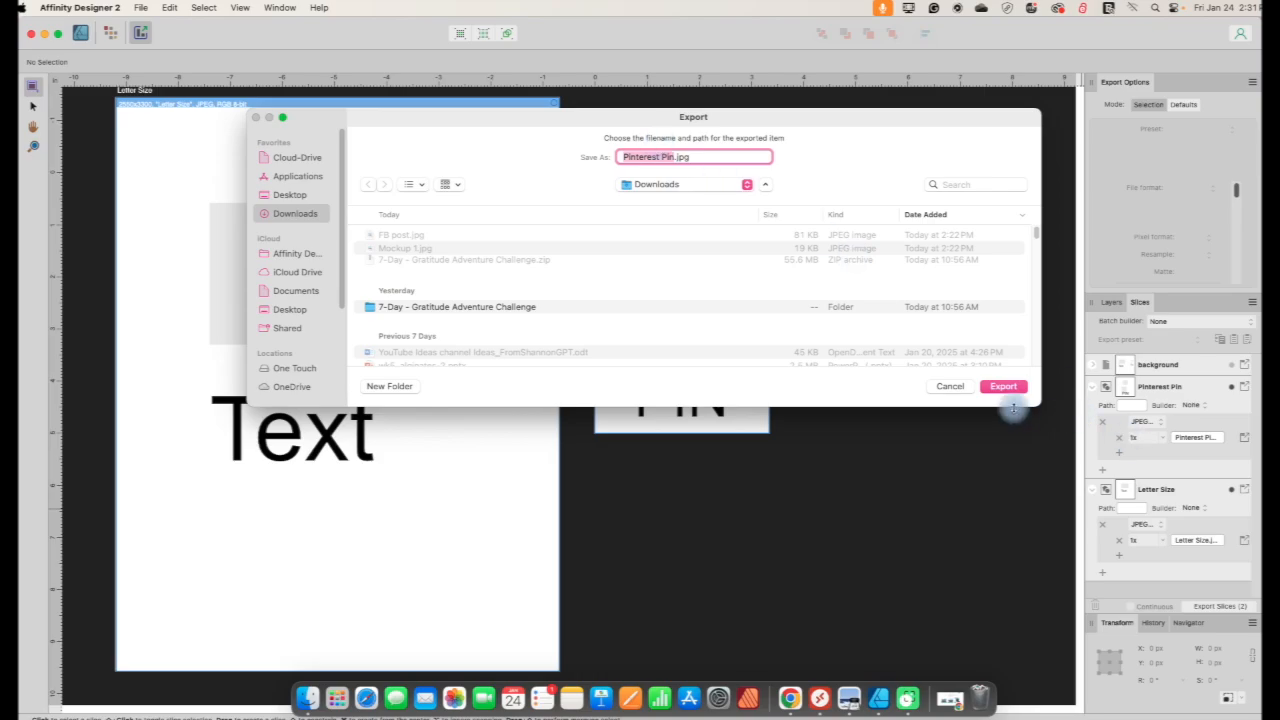
left_click(1004, 386)
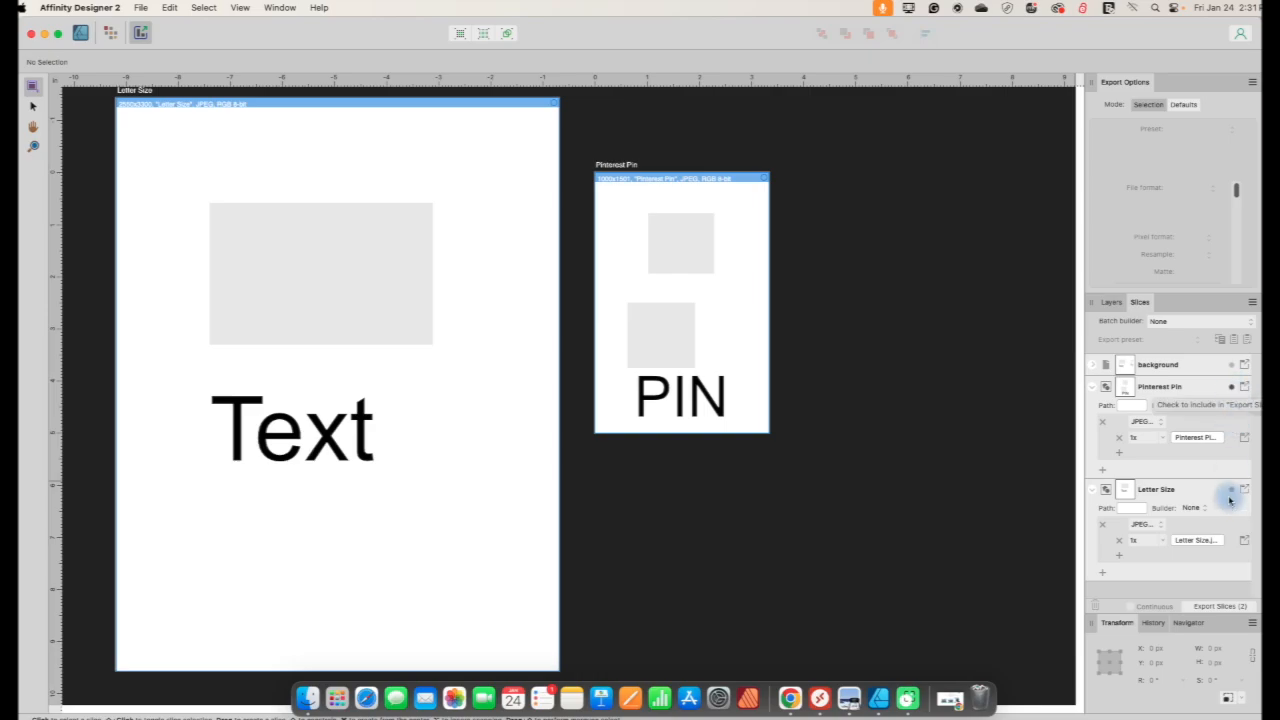
left_click(1228, 628)
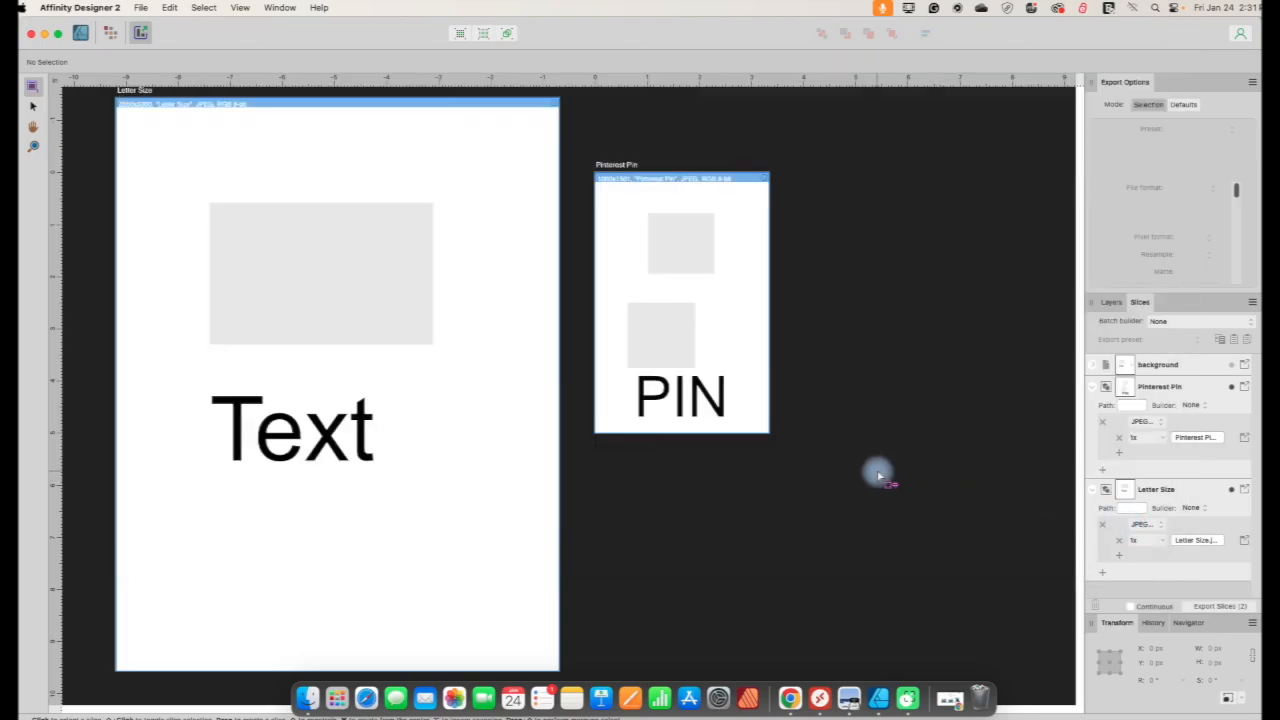
mouse_move(452, 698)
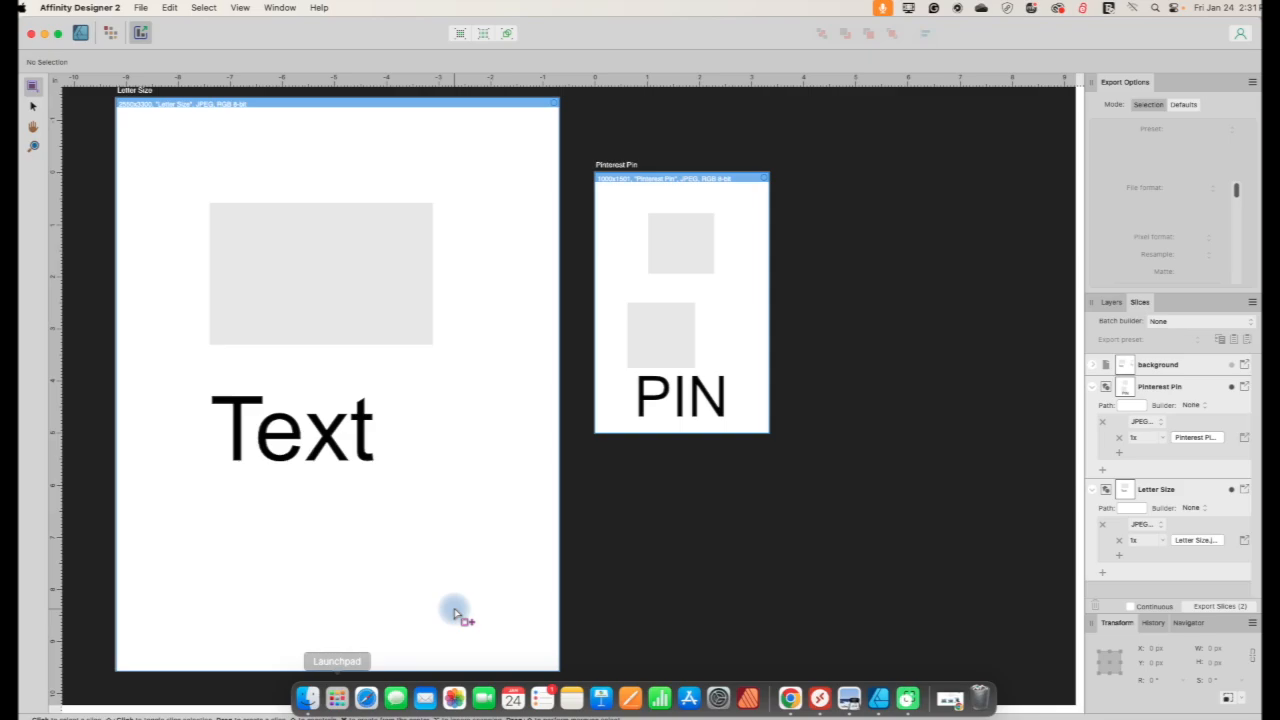
left_click(308, 696)
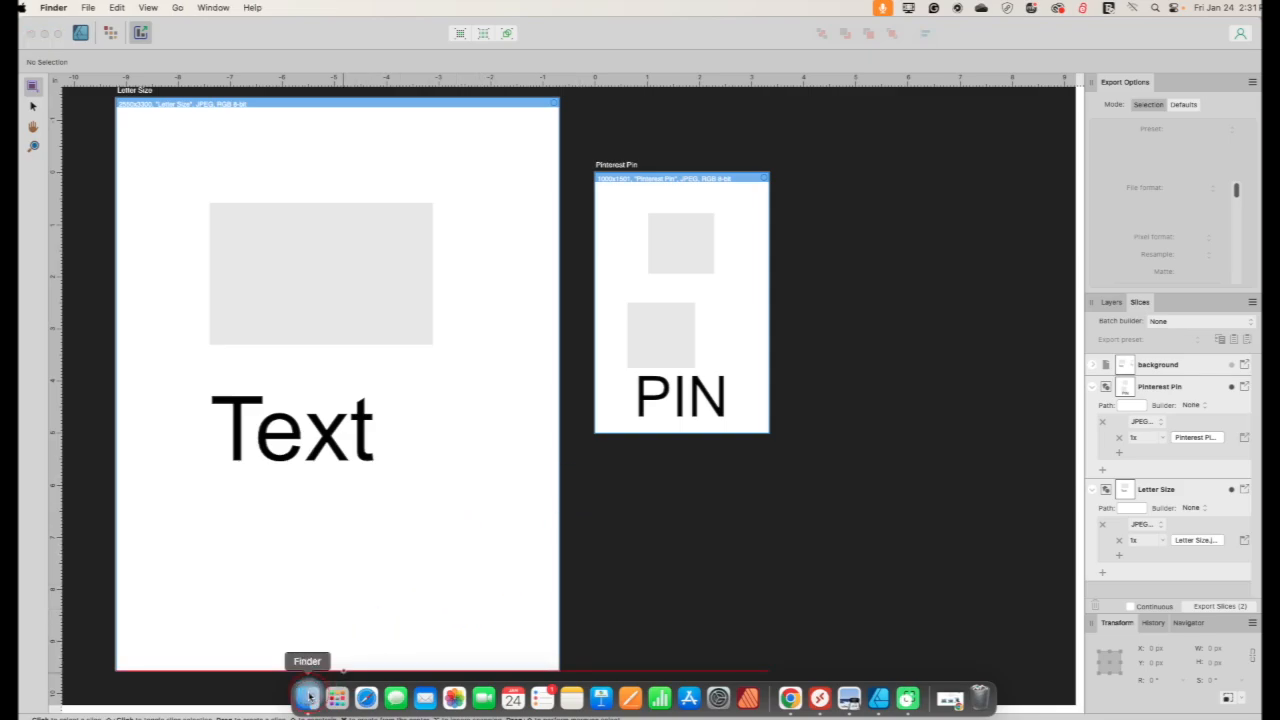
left_click(308, 696)
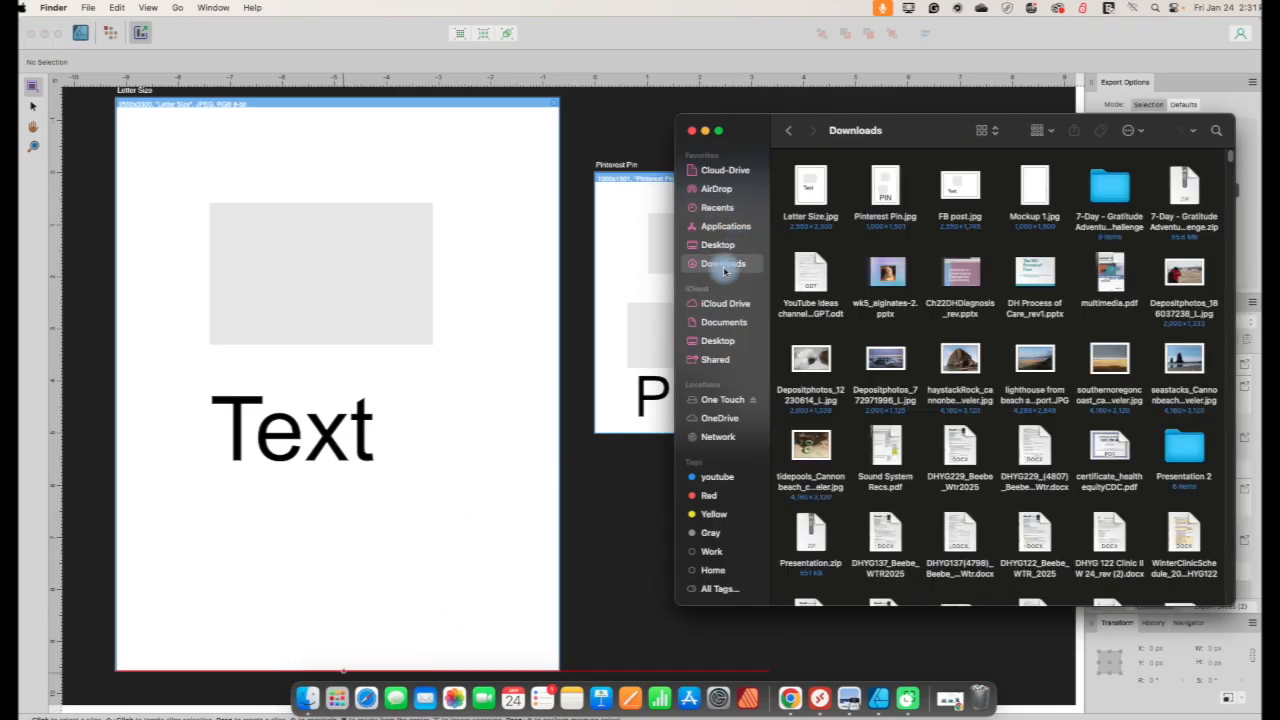
left_click(884, 188)
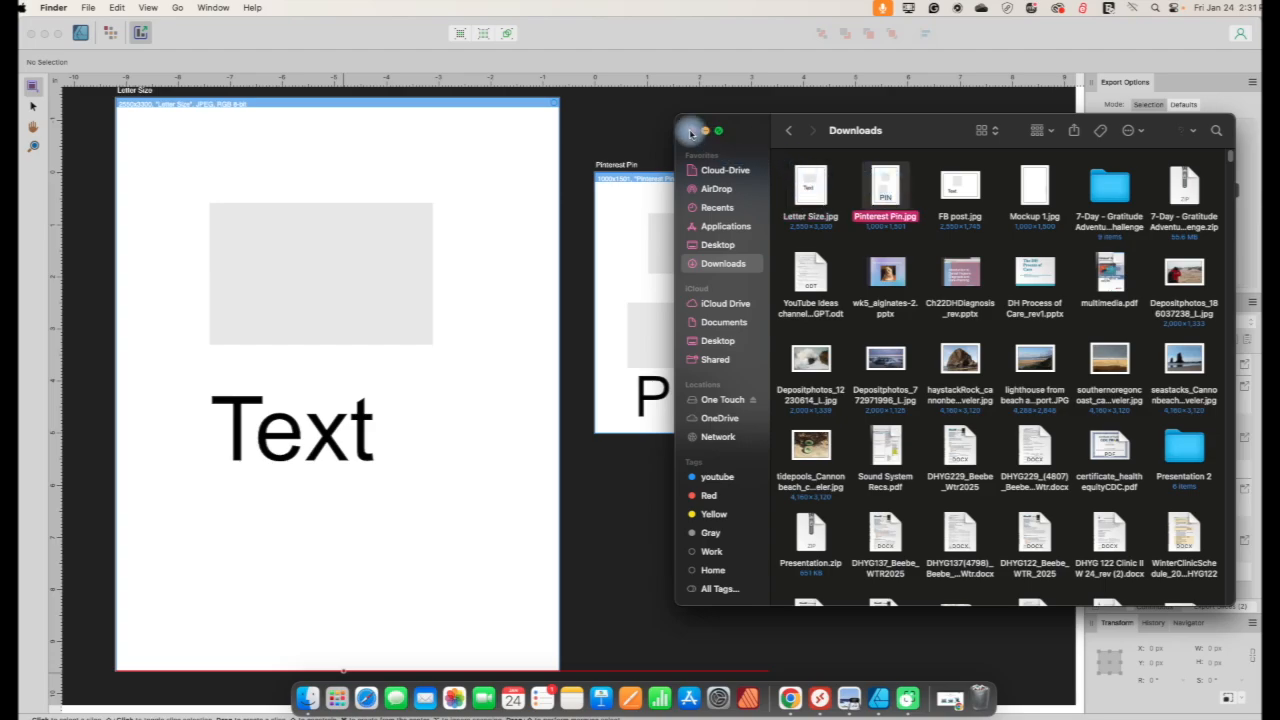
left_click(692, 130)
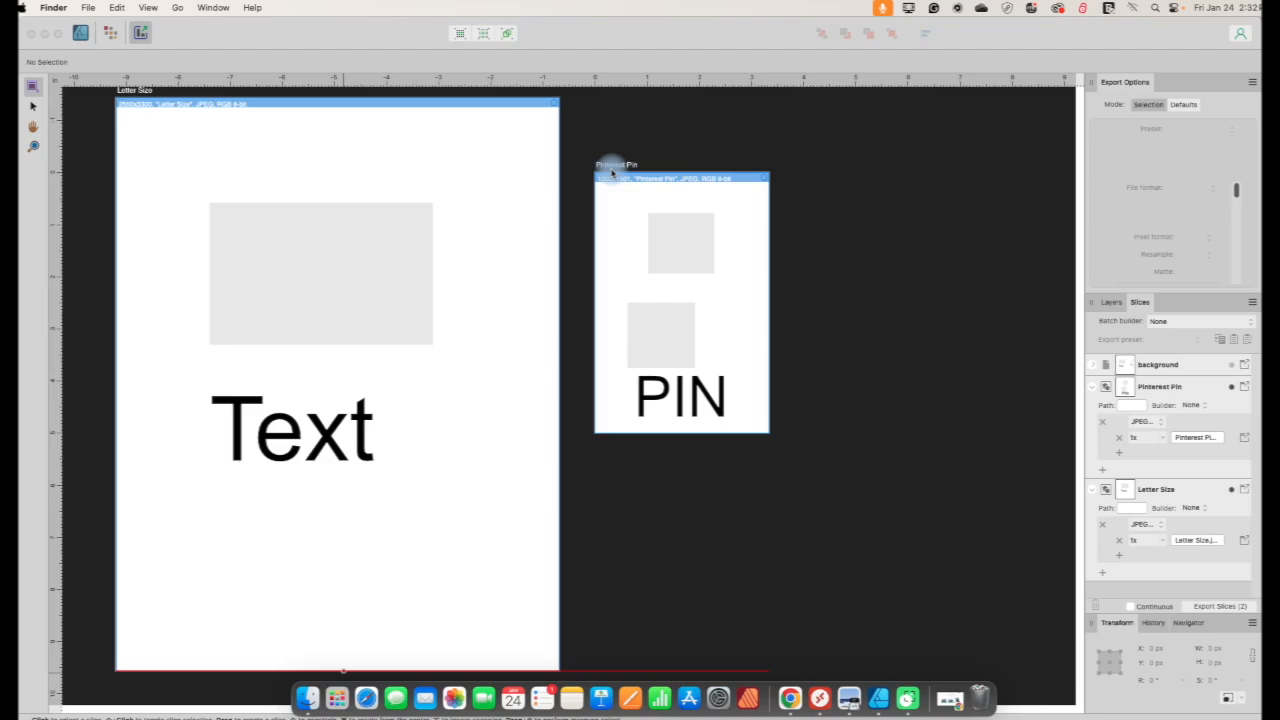
mouse_move(928, 460)
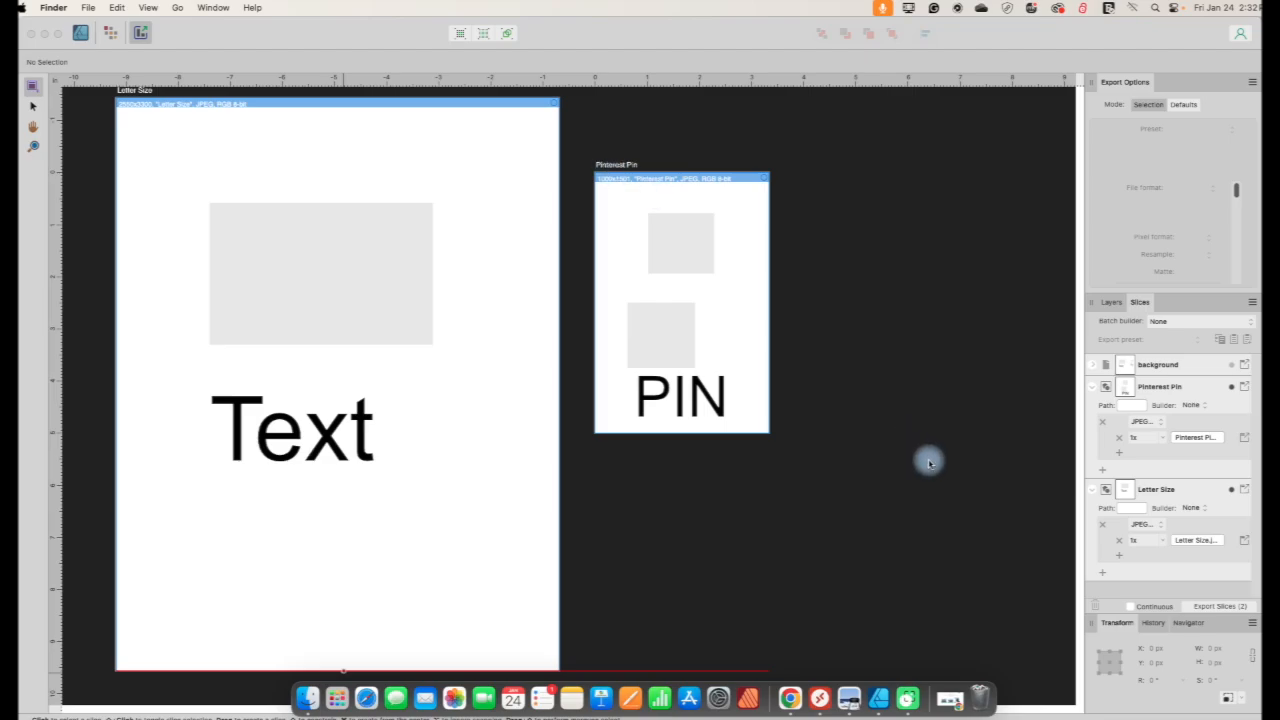